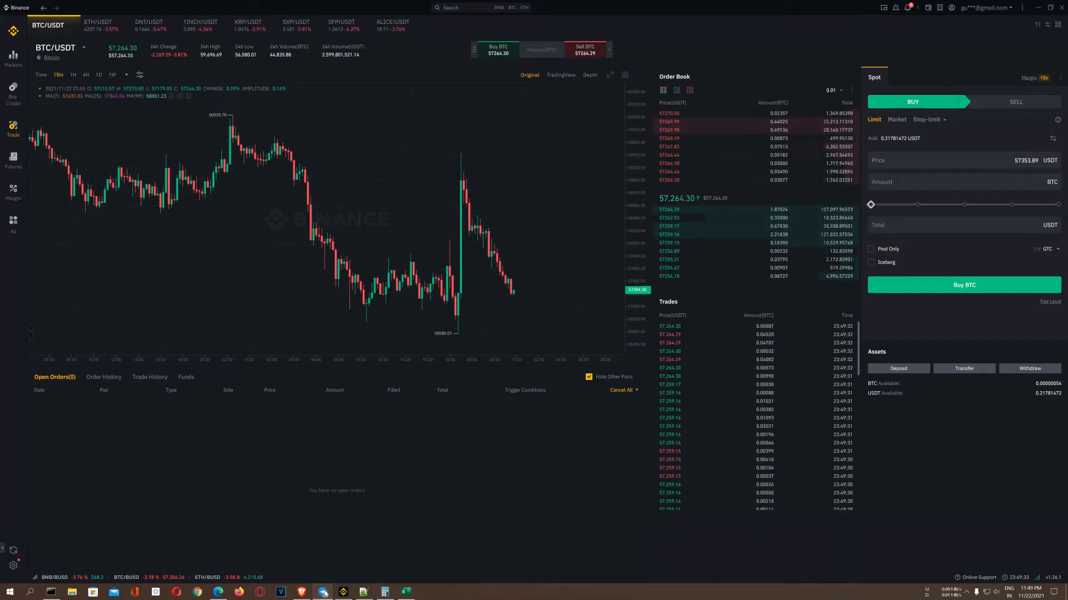
# Show the Supreme Crypto Signals channel alongside the Binance 1INCH/USDT chart
pyautogui.click(322, 592)
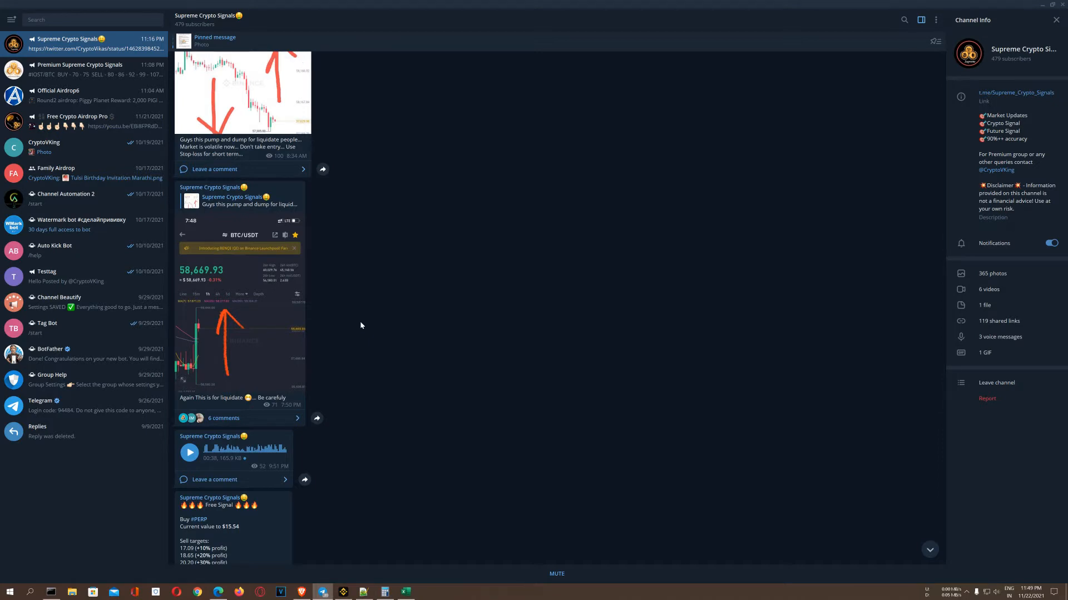
pyautogui.moveTo(356, 327)
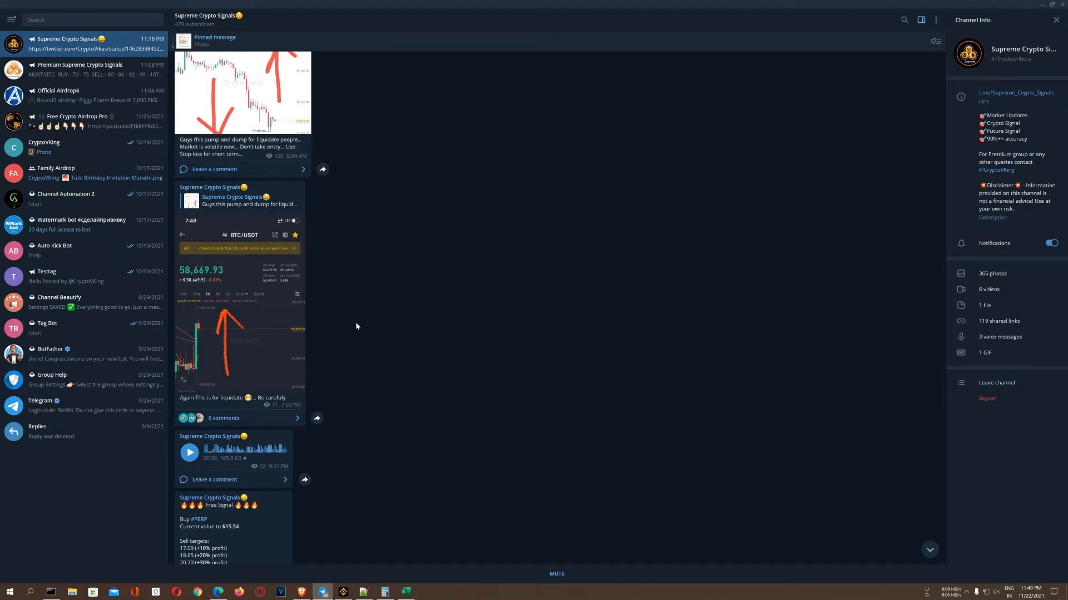
pyautogui.moveTo(1024, 25)
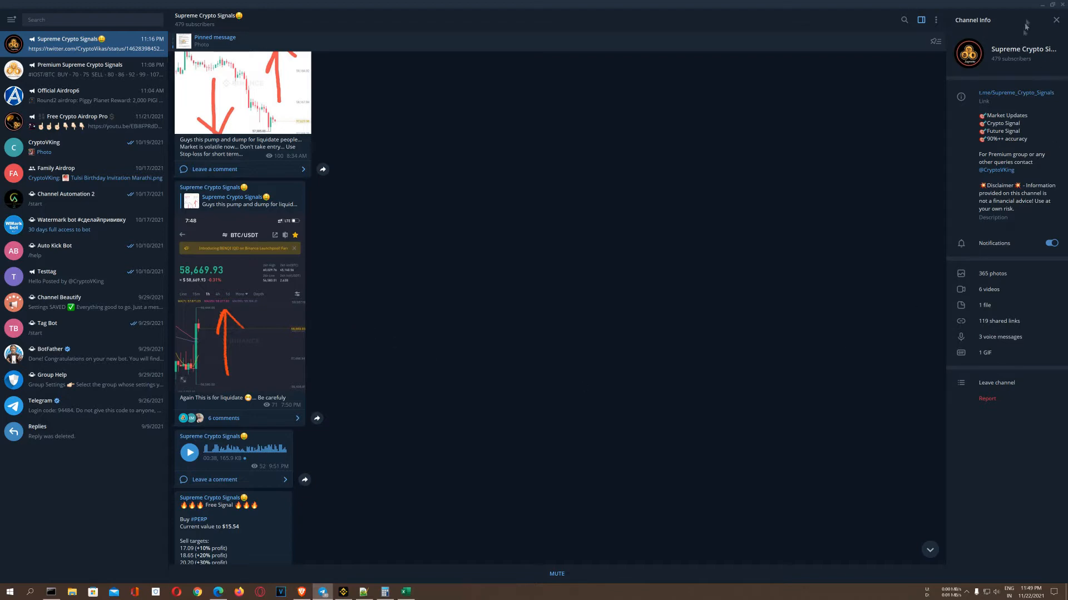
pyautogui.moveTo(359, 296)
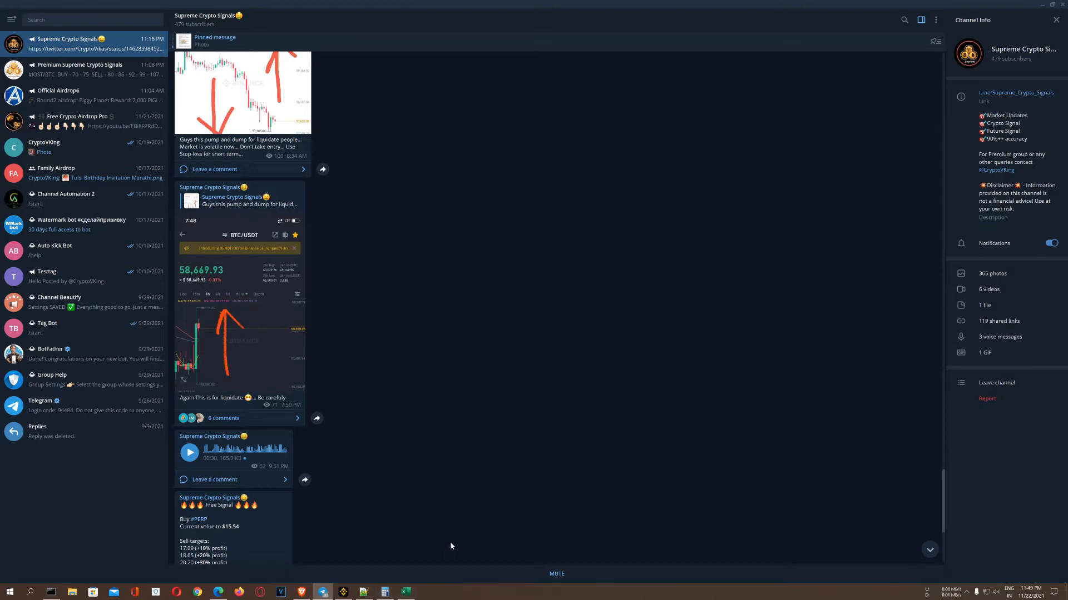
pyautogui.click(344, 590)
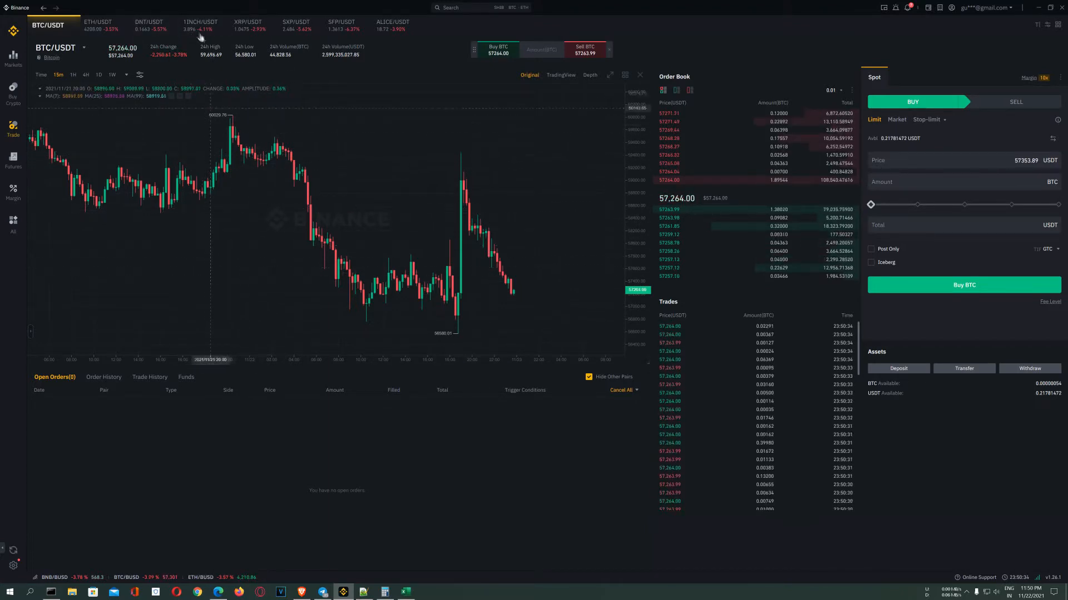
pyautogui.click(199, 24)
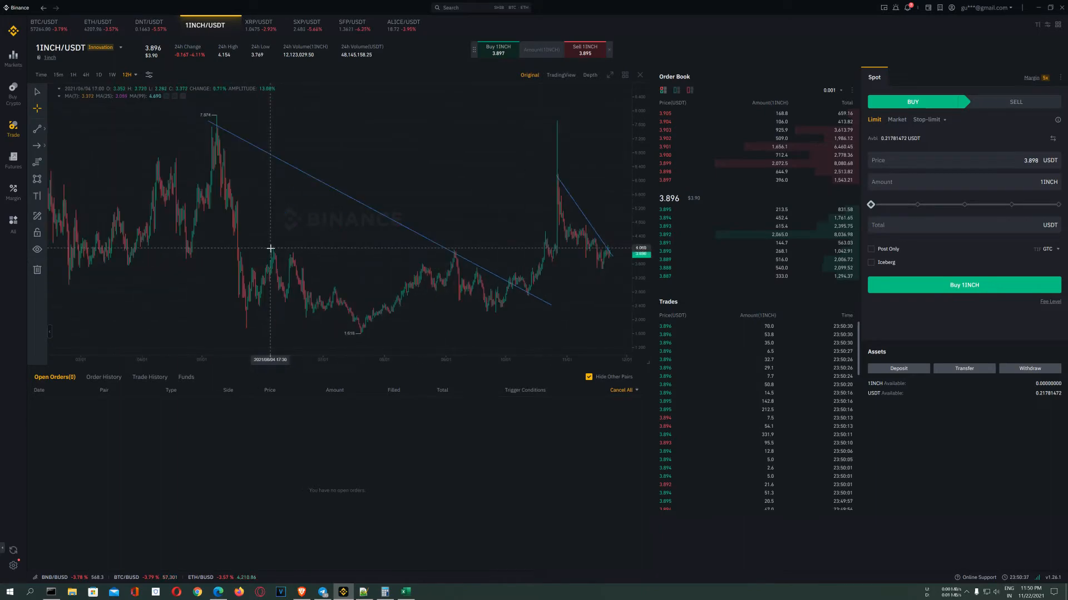
pyautogui.click(322, 591)
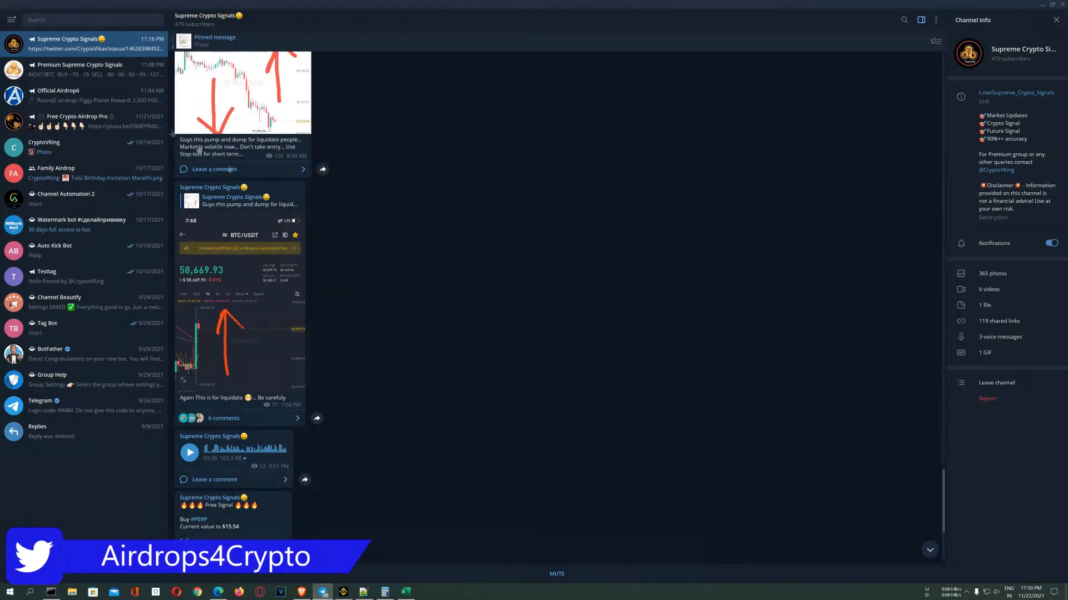
pyautogui.scroll(-3)
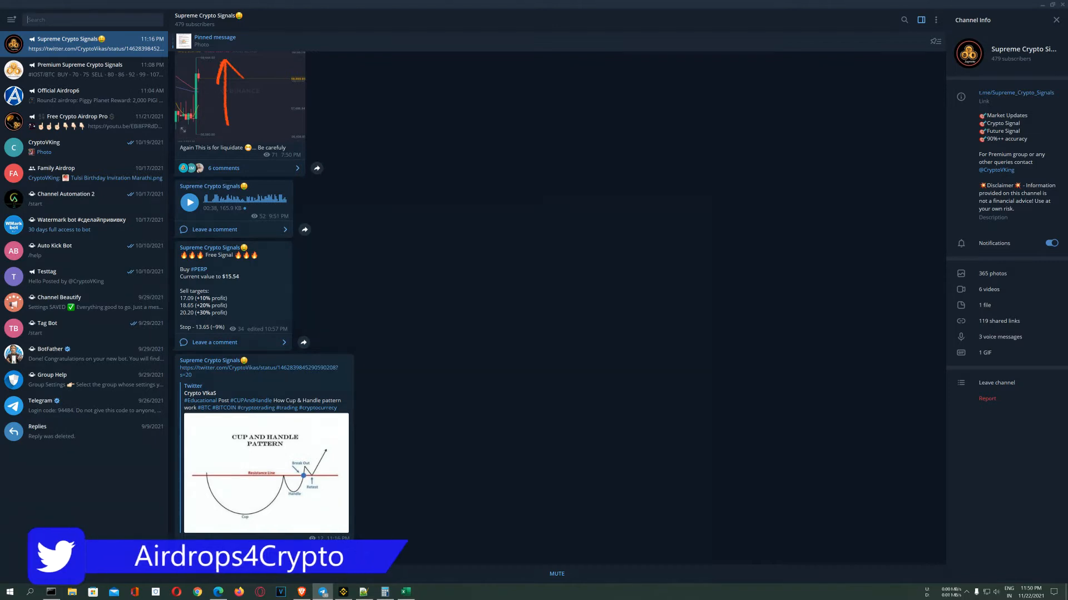
# Search the channel for #1inch and view the matching signal messages
pyautogui.click(903, 19)
pyautogui.write('#1inch')
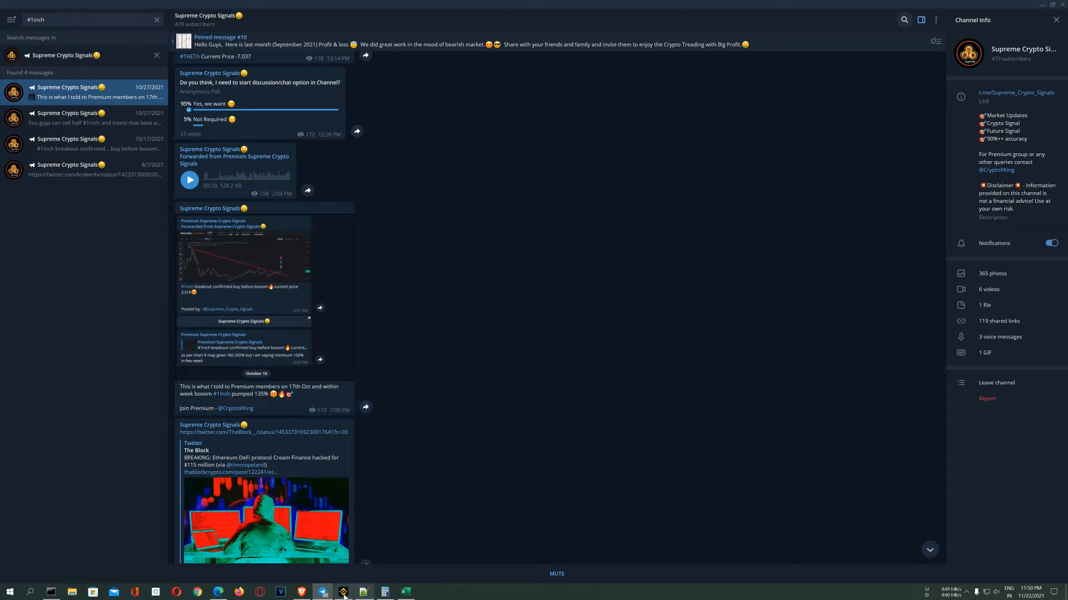
pyautogui.click(344, 592)
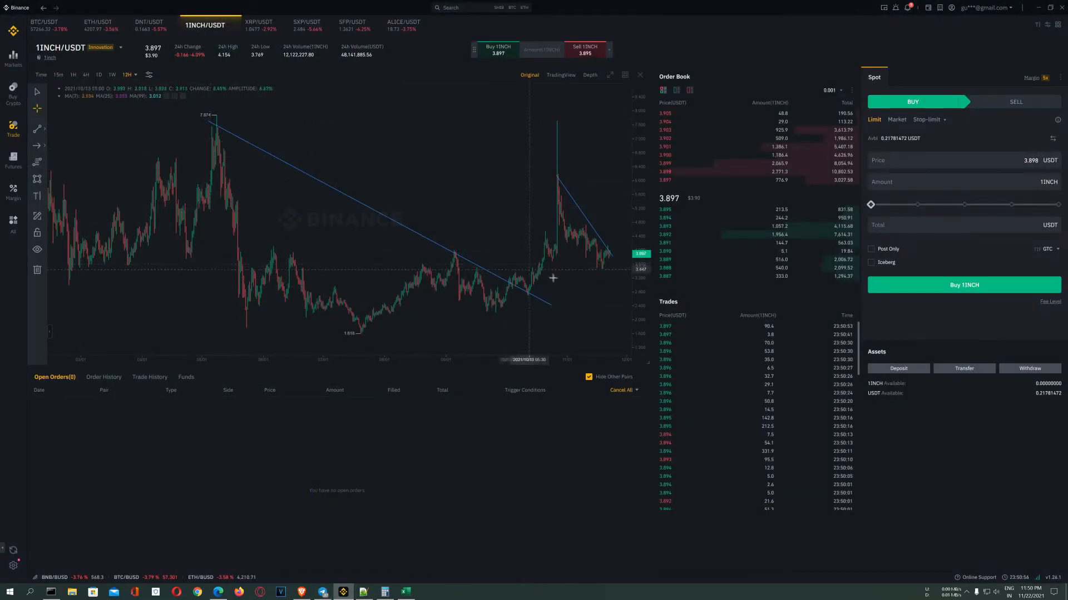
pyautogui.click(323, 590)
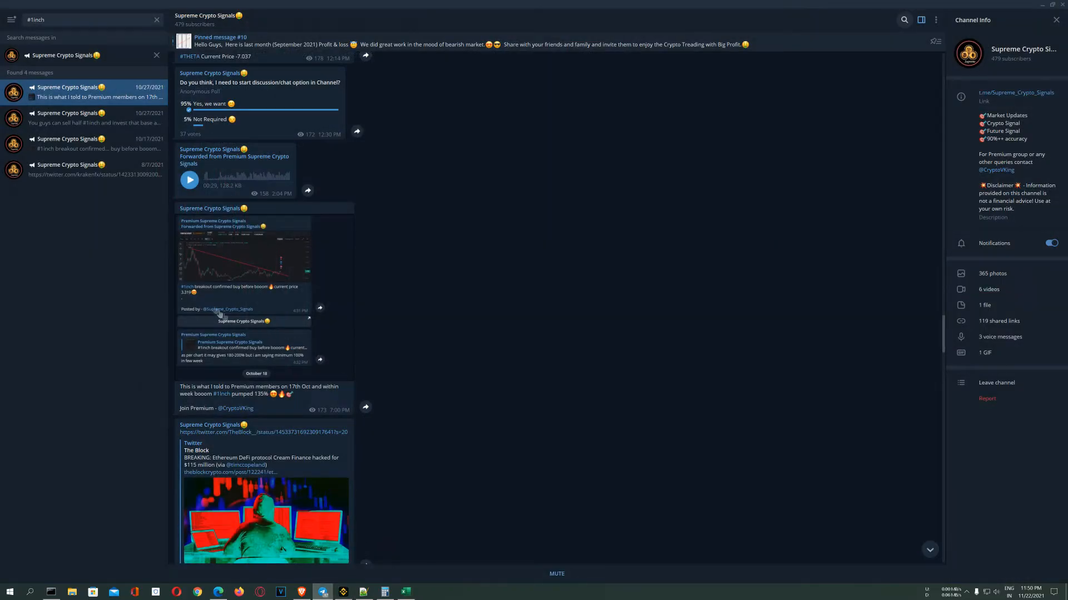
pyautogui.moveTo(280, 302)
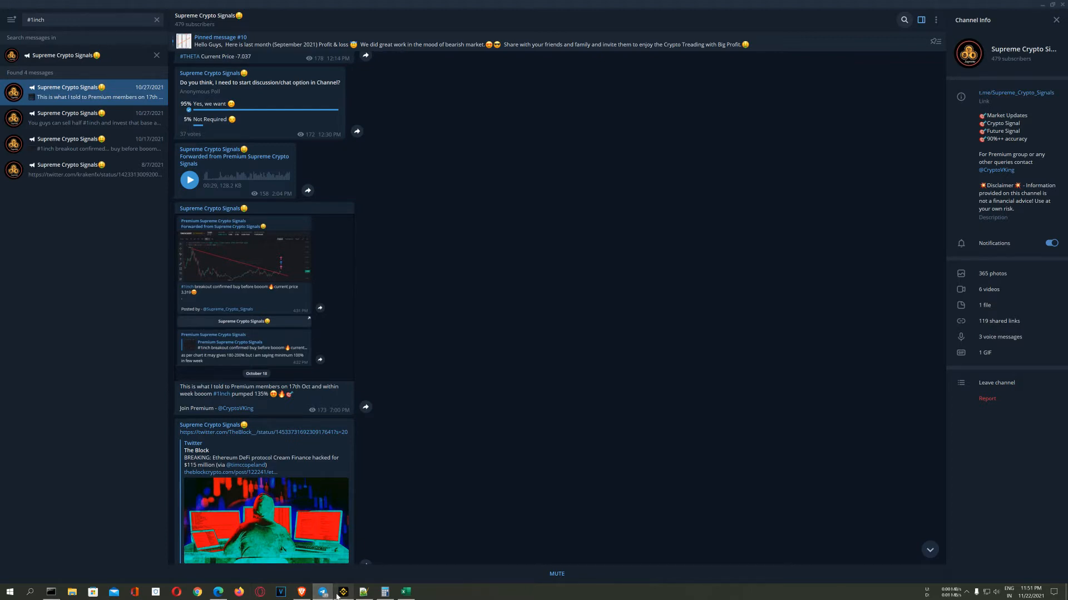
# Switch back to Binance's 1INCH/USDT chart with its drawn trendlines
pyautogui.click(344, 591)
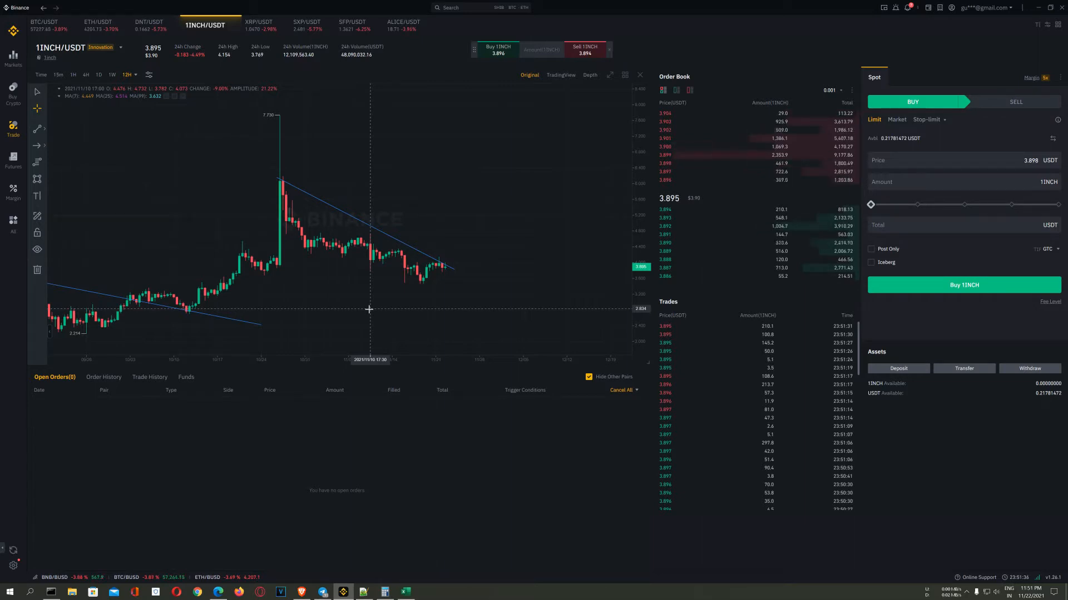
pyautogui.moveTo(295, 124)
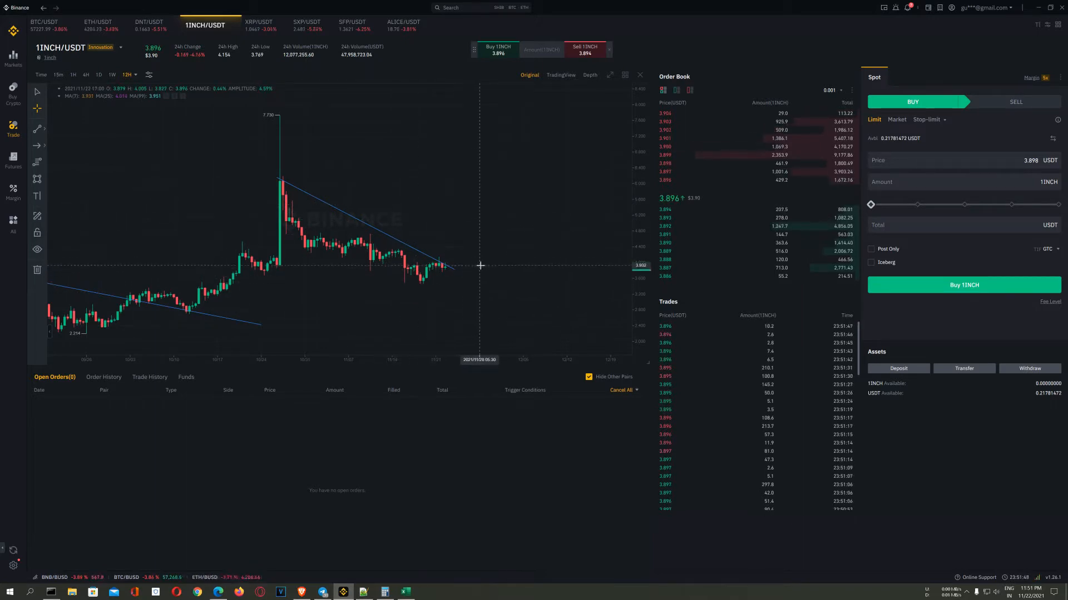
pyautogui.moveTo(479, 282)
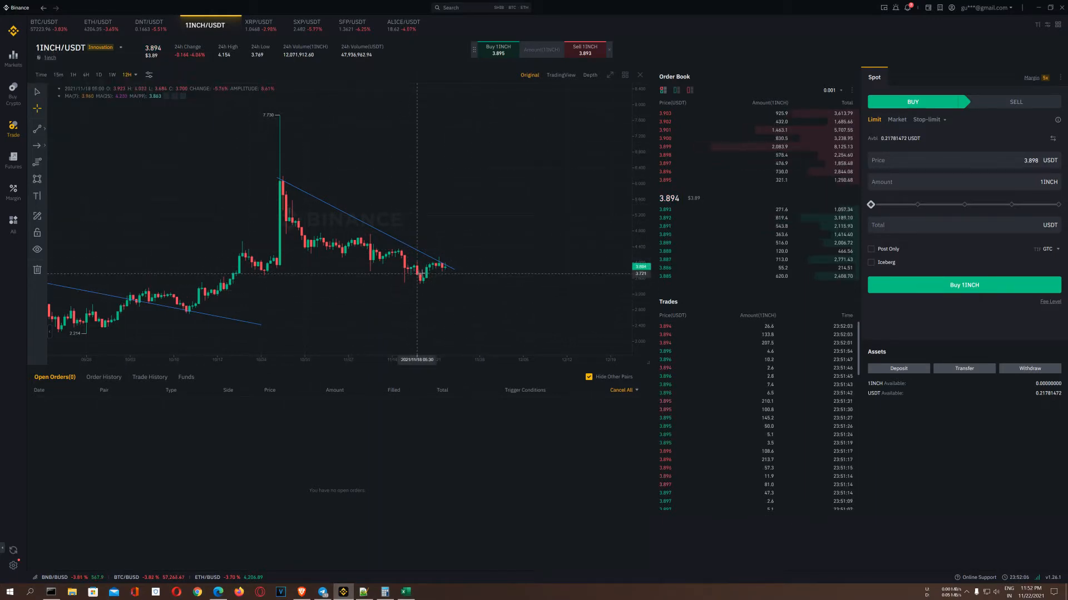
pyautogui.moveTo(399, 243)
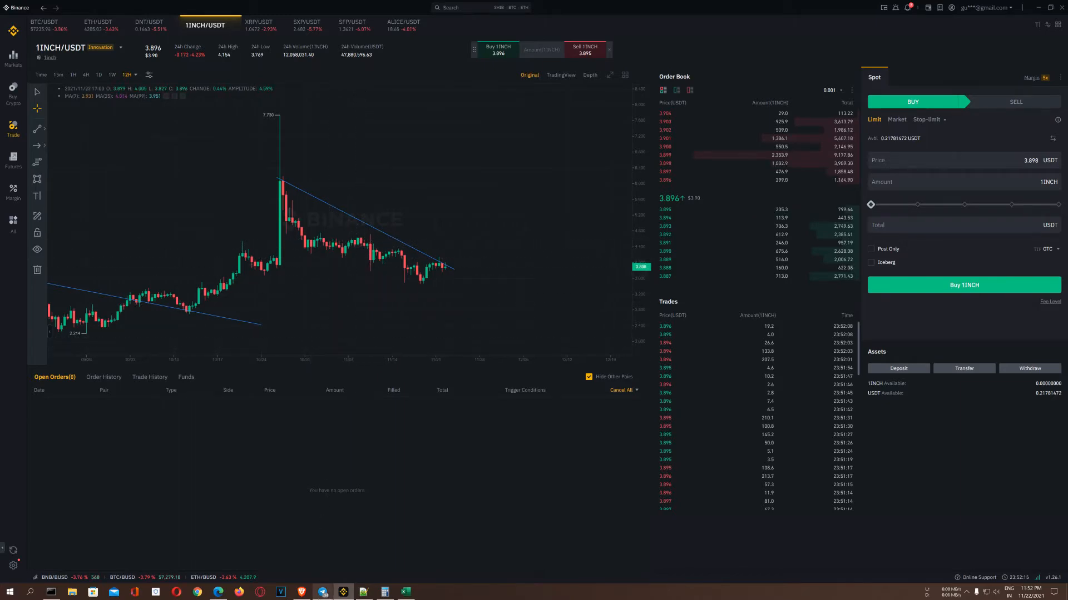
pyautogui.click(323, 590)
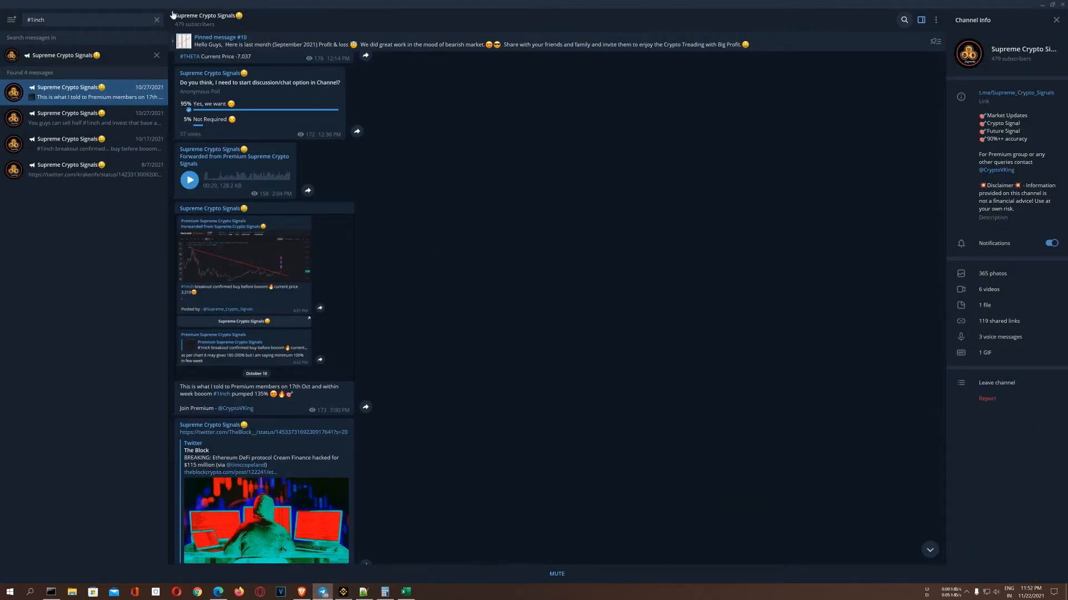
pyautogui.scroll(-3)
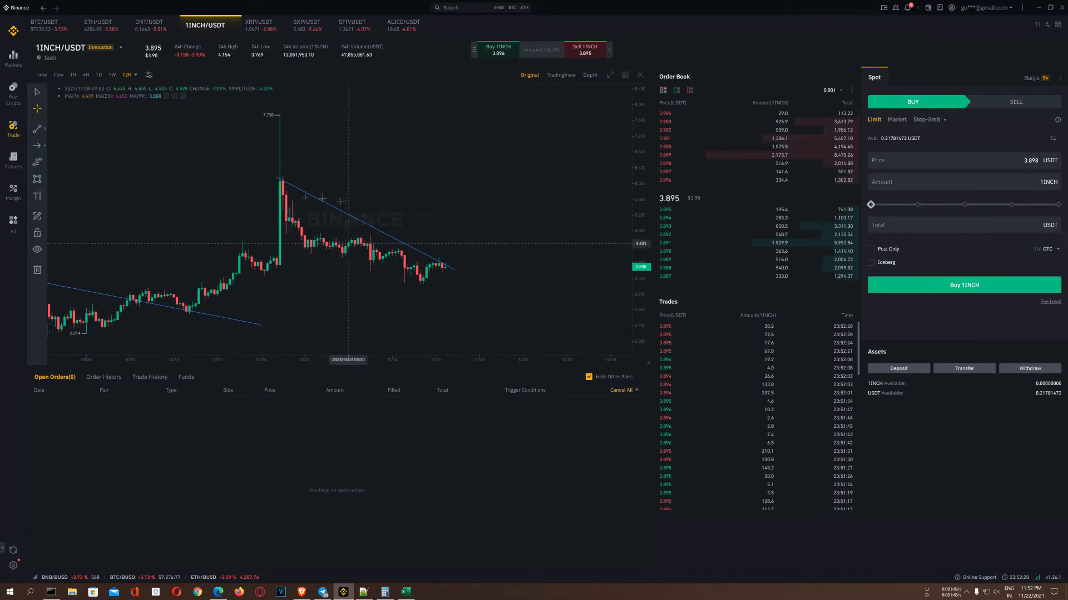
pyautogui.moveTo(282, 360)
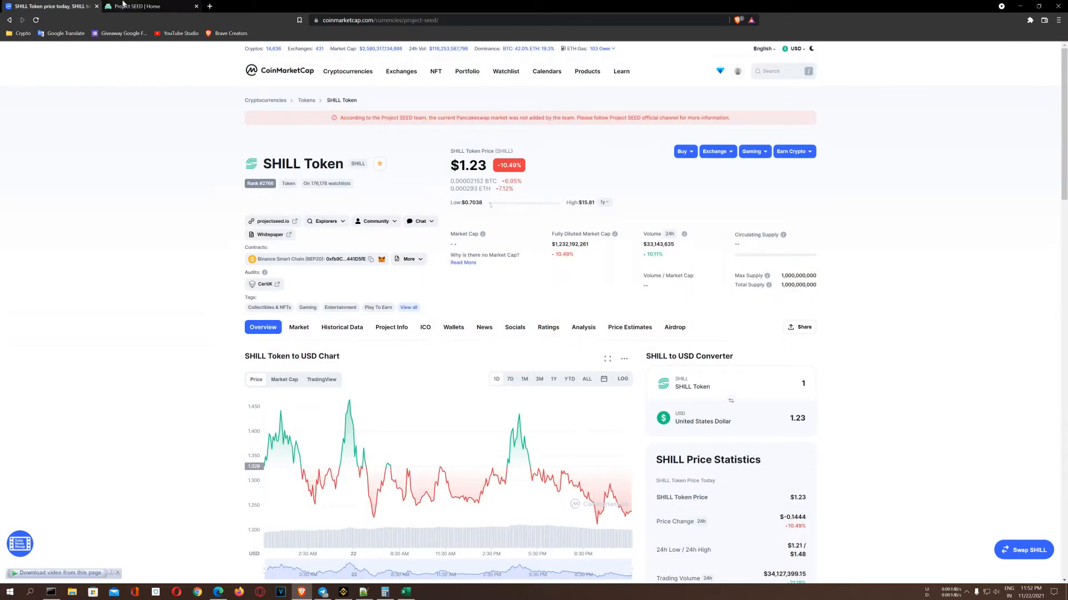
# Scroll the Project SEED home page down to its ecosystem and Winning Team sections
pyautogui.click(150, 7)
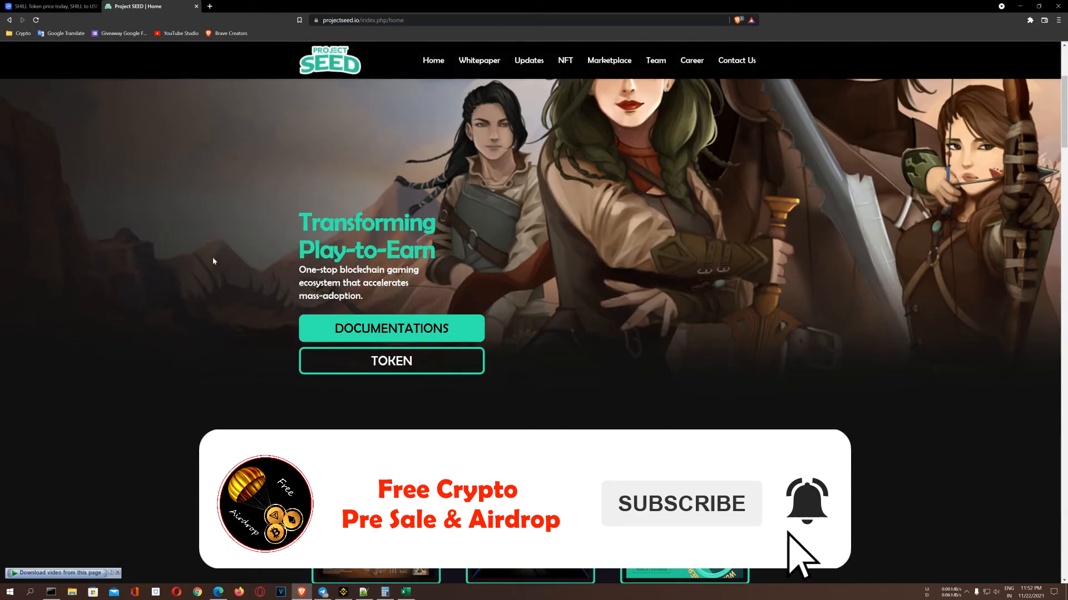
pyautogui.scroll(-3)
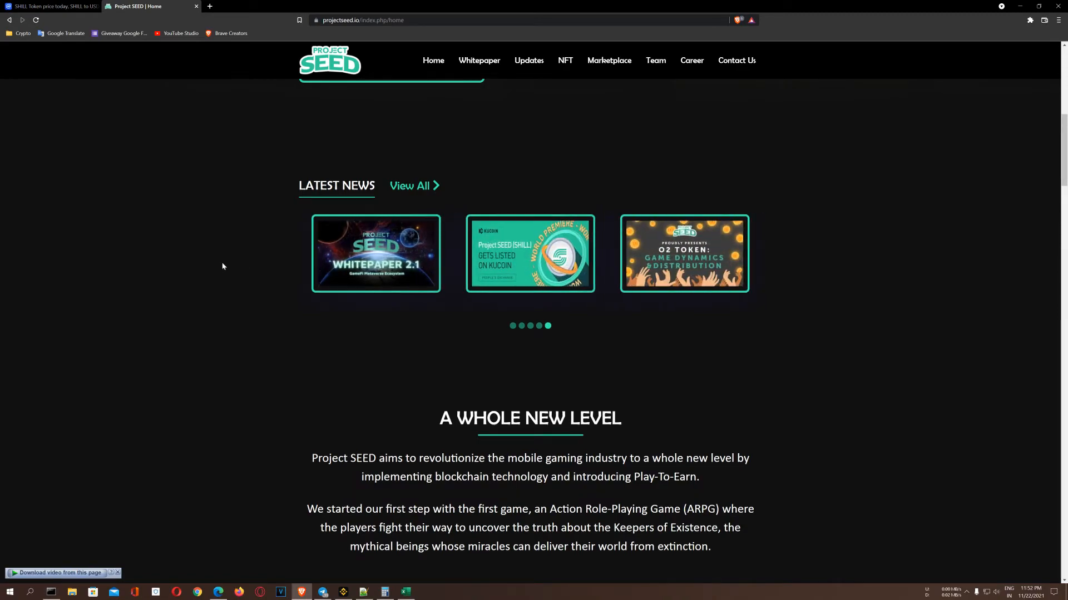
pyautogui.scroll(-3)
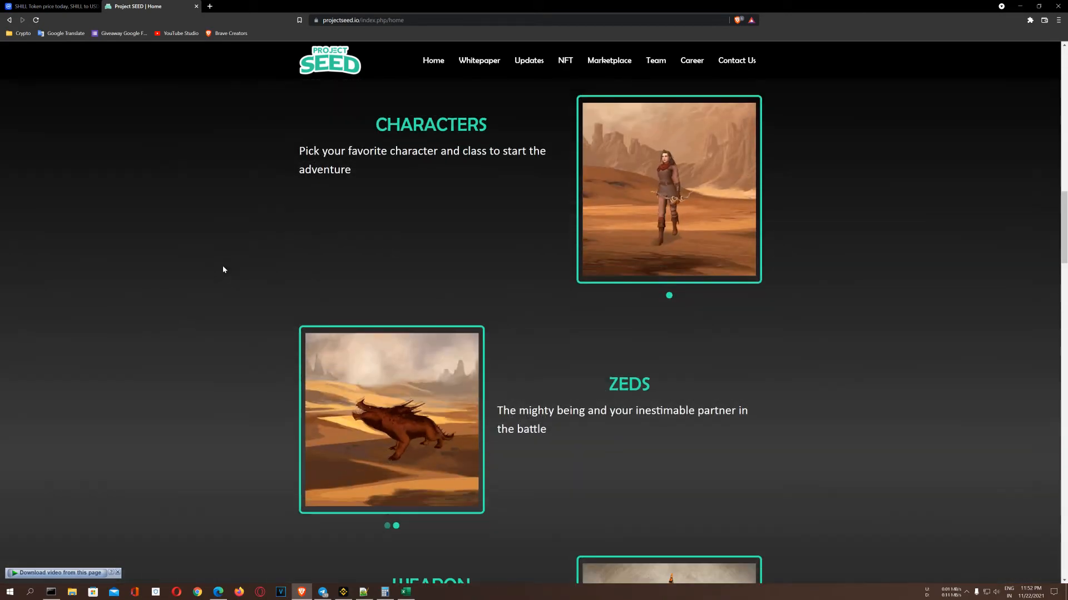
pyautogui.scroll(-3)
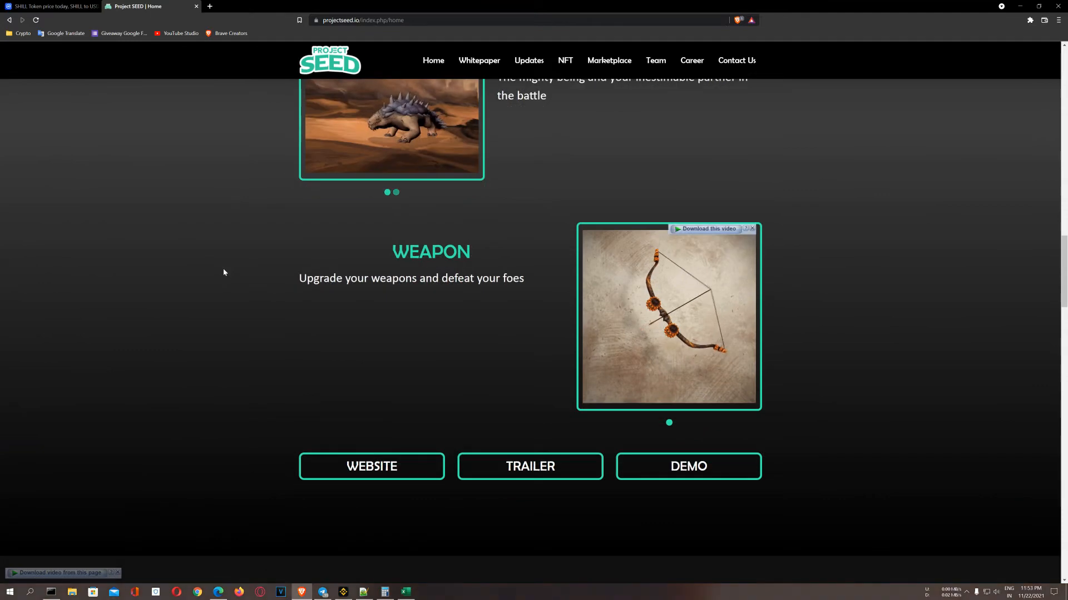
pyautogui.scroll(-3)
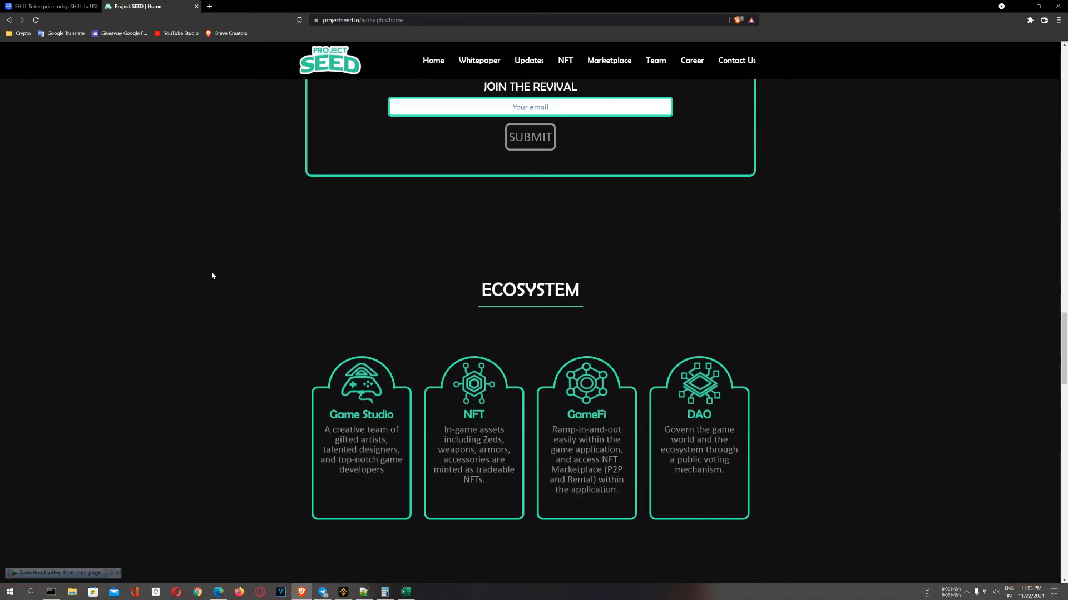
pyautogui.scroll(-3)
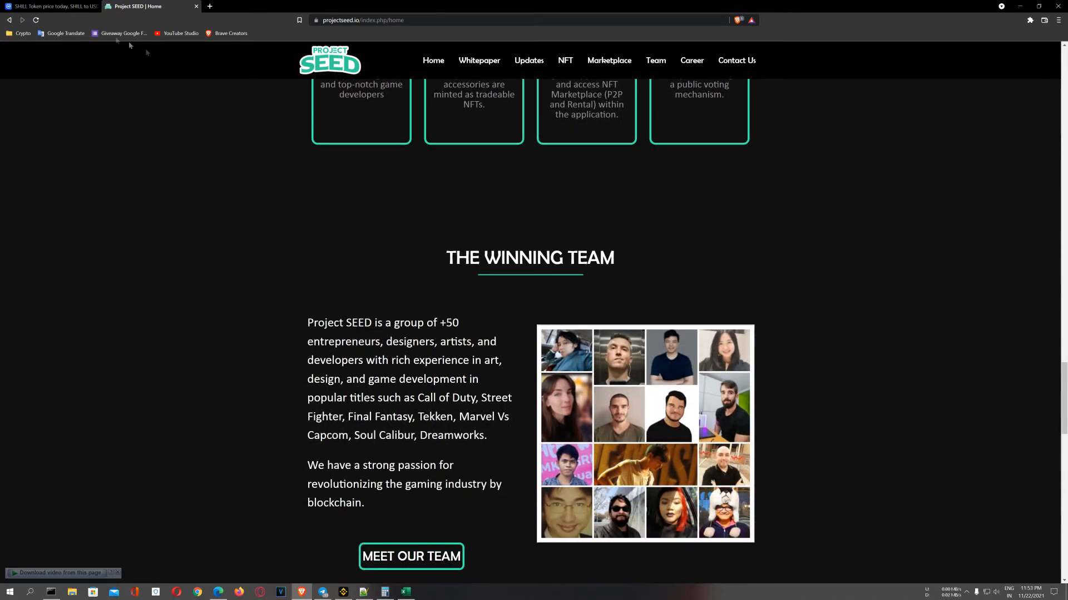
# Switch the SHILL Token price chart on CoinMarketCap to the 3M range
pyautogui.click(51, 7)
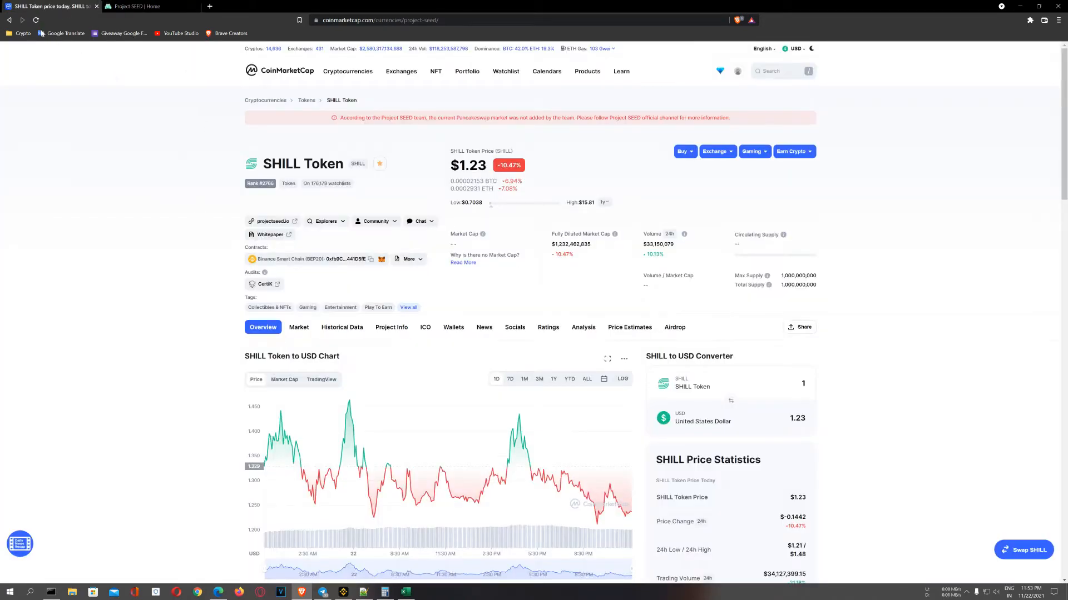
pyautogui.moveTo(225, 179)
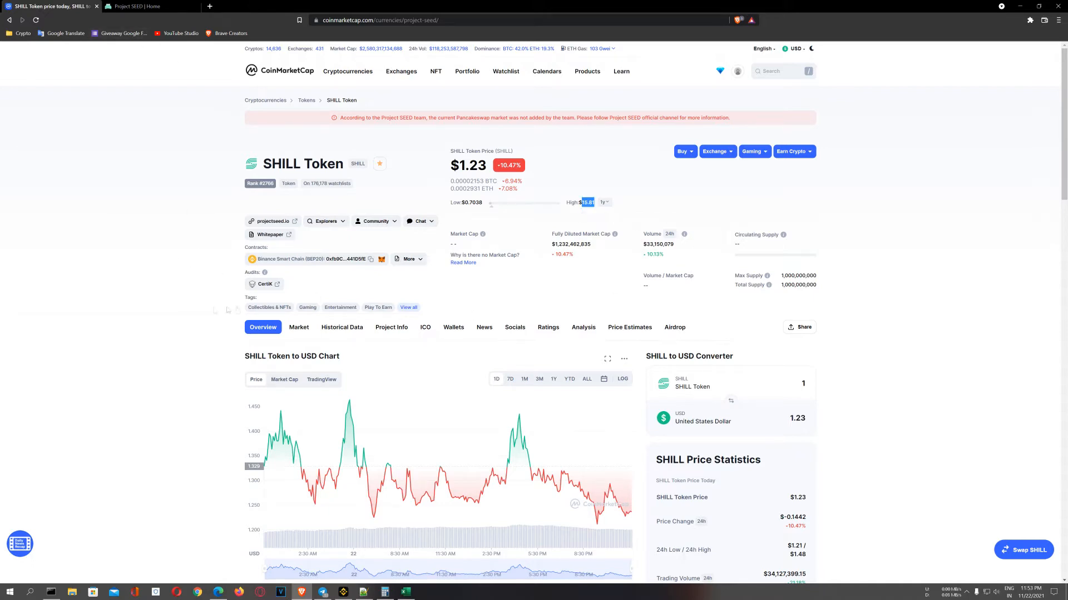
pyautogui.scroll(-3)
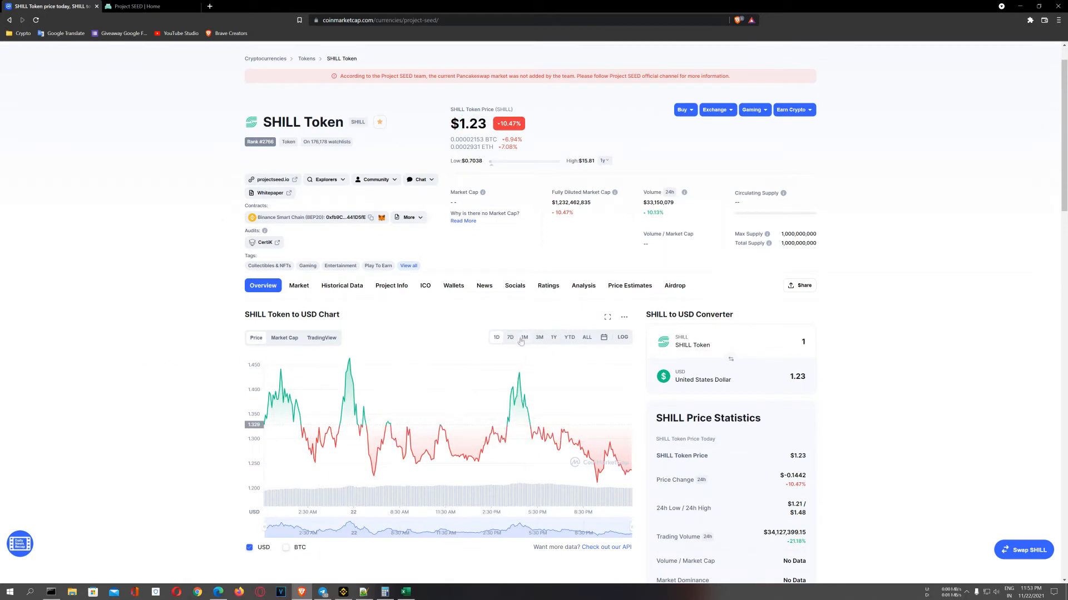
pyautogui.click(523, 337)
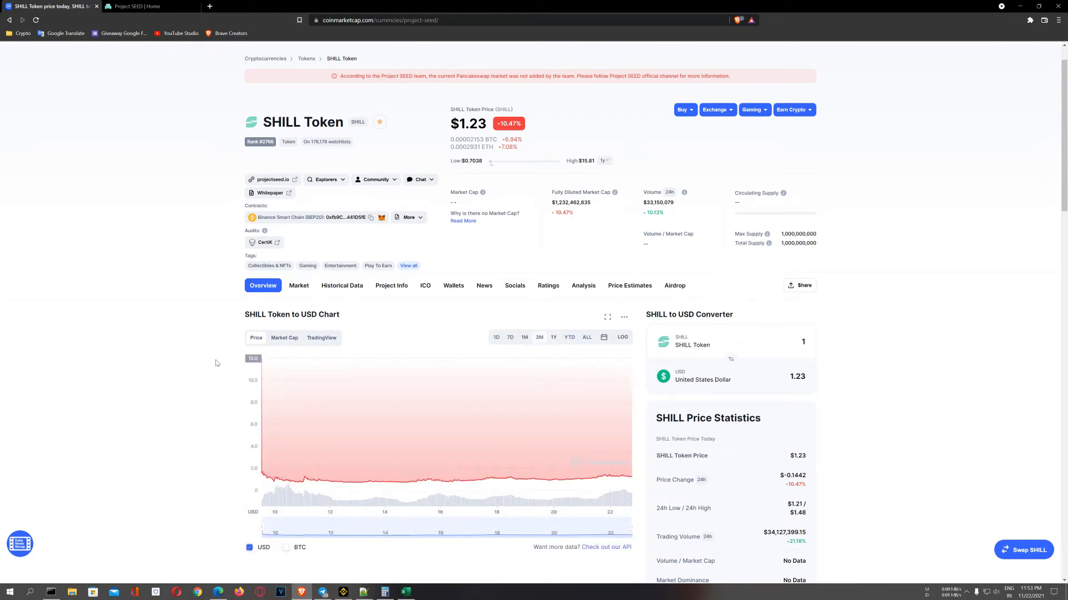
pyautogui.moveTo(183, 232)
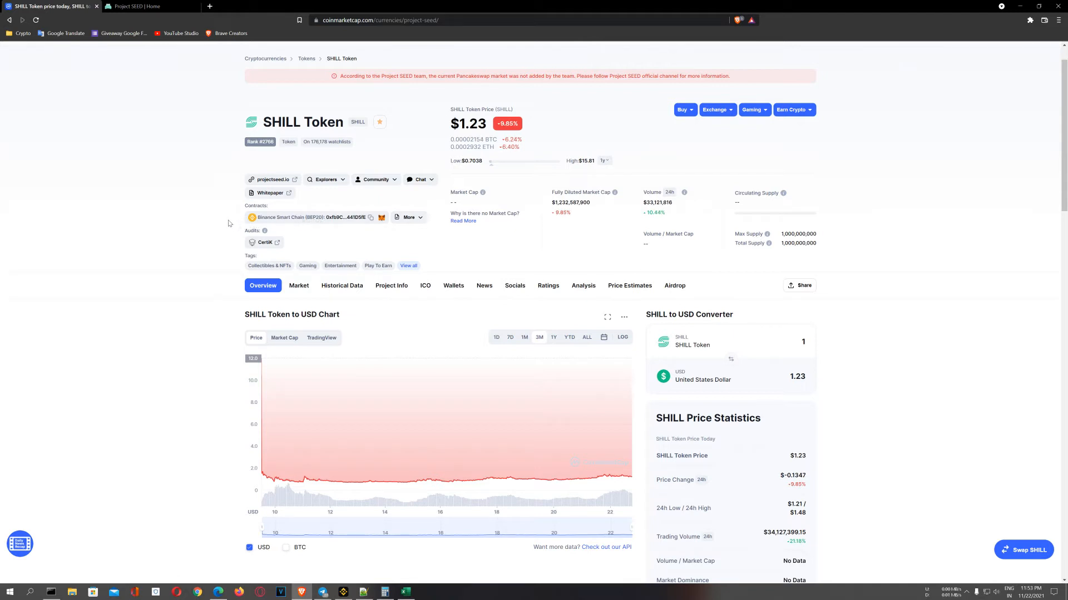
pyautogui.moveTo(240, 253)
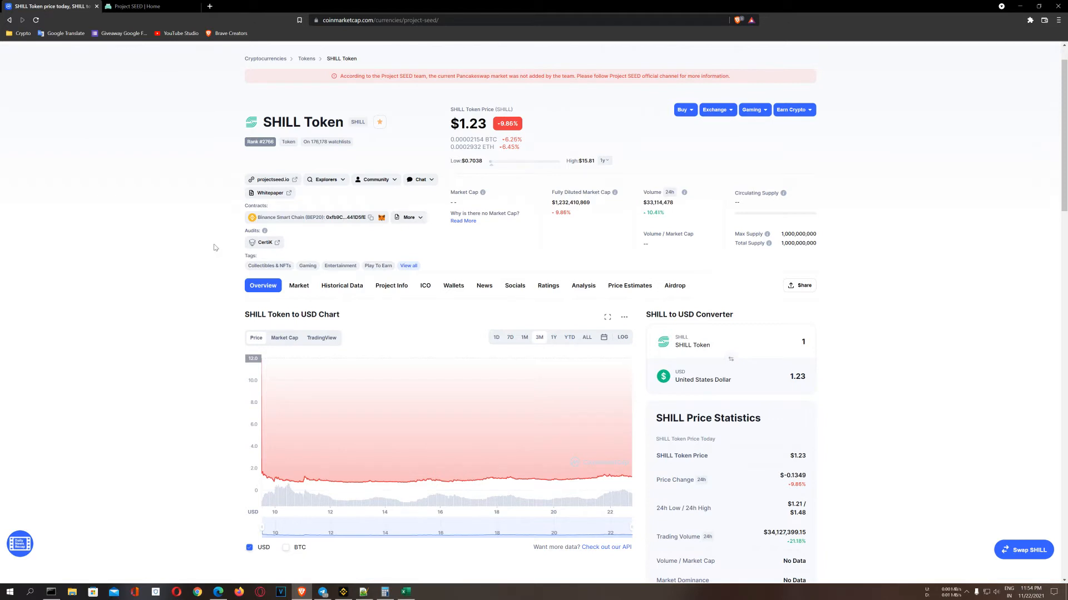
pyautogui.doubleClick(282, 122)
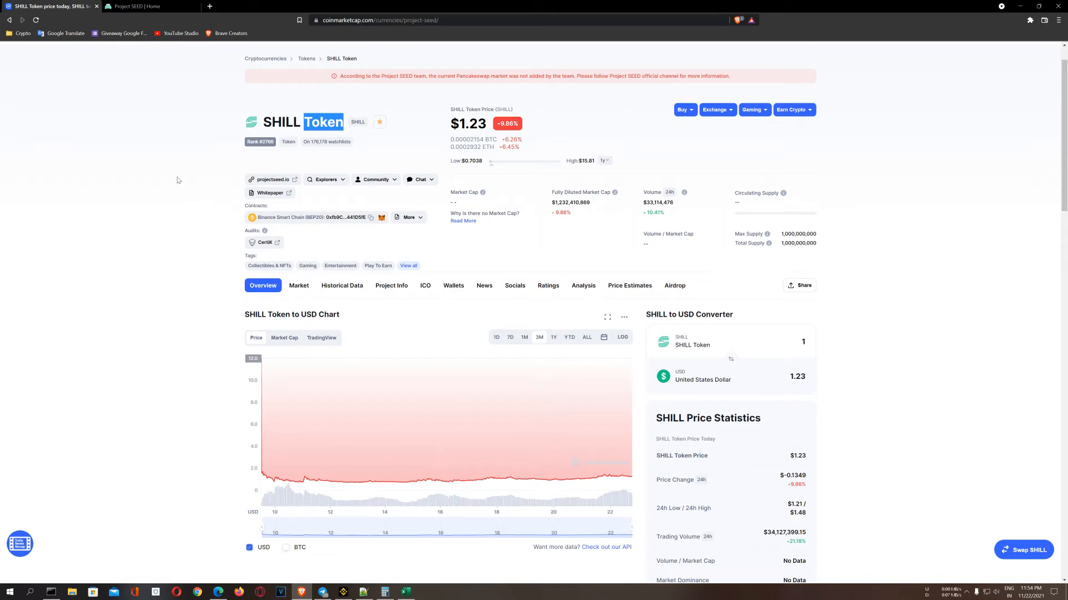
pyautogui.moveTo(189, 270)
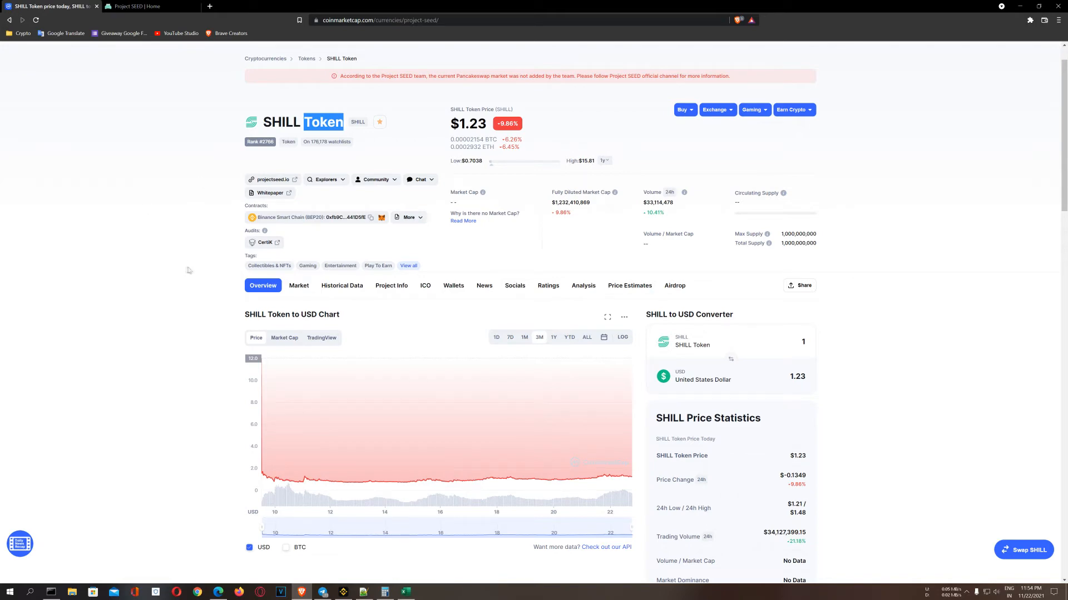
pyautogui.scroll(-3)
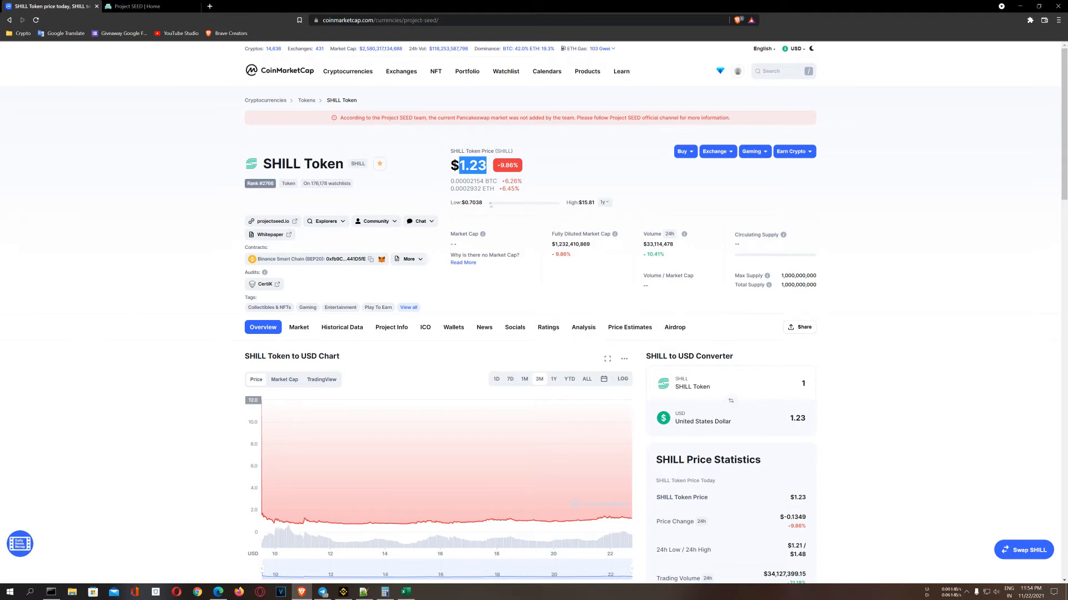
pyautogui.scroll(-3)
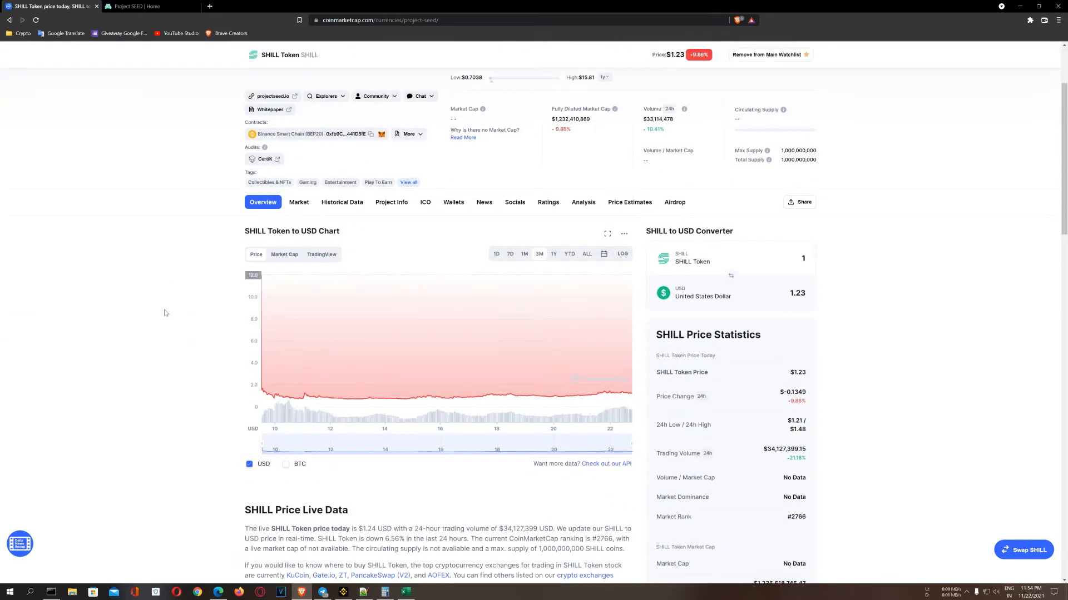
pyautogui.scroll(-3)
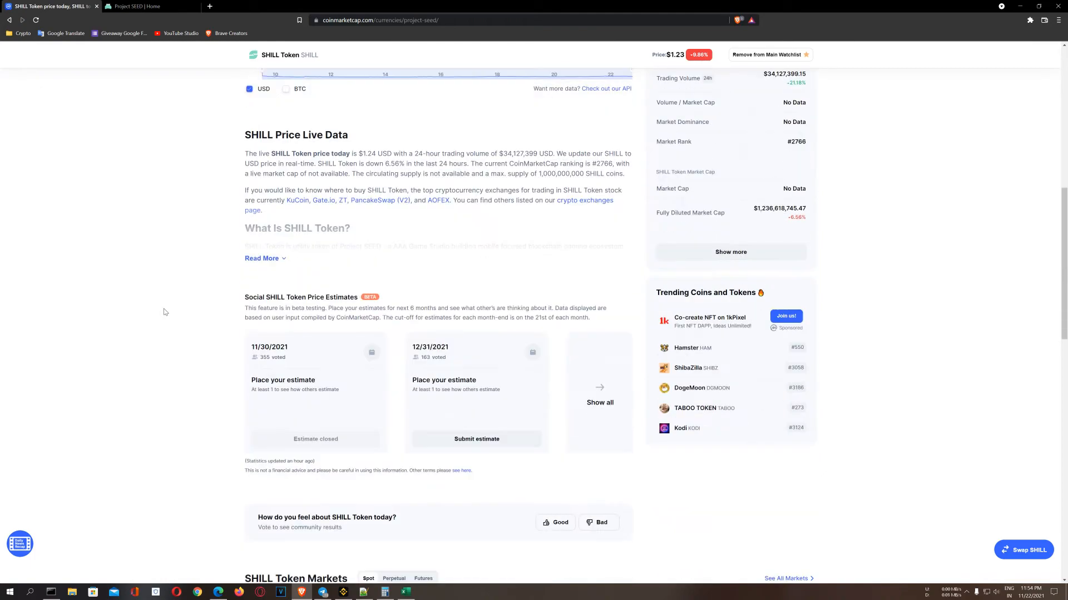
pyautogui.scroll(-3)
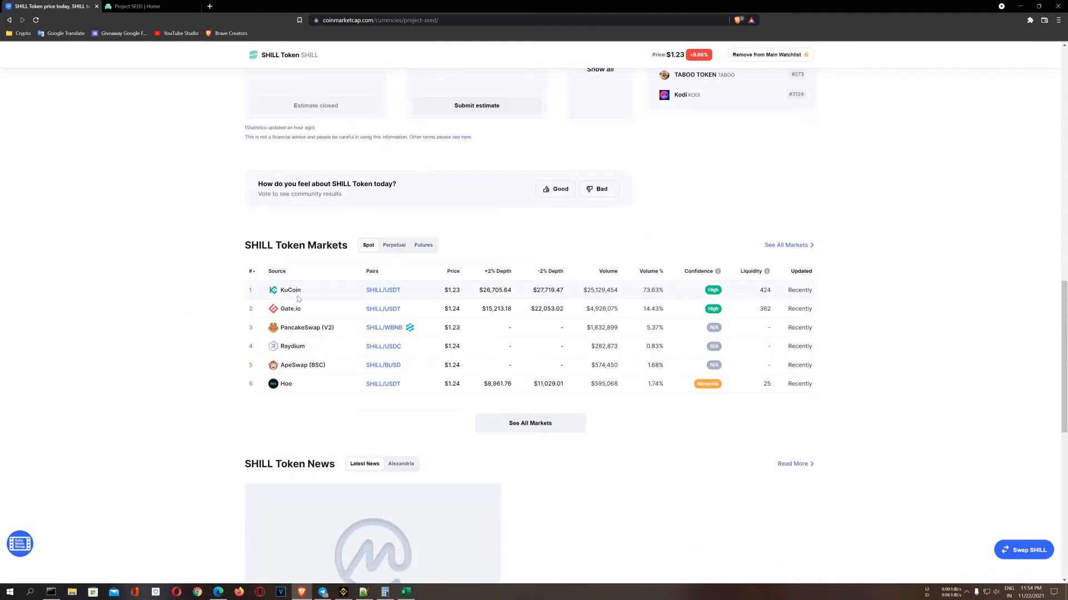
pyautogui.moveTo(303, 296)
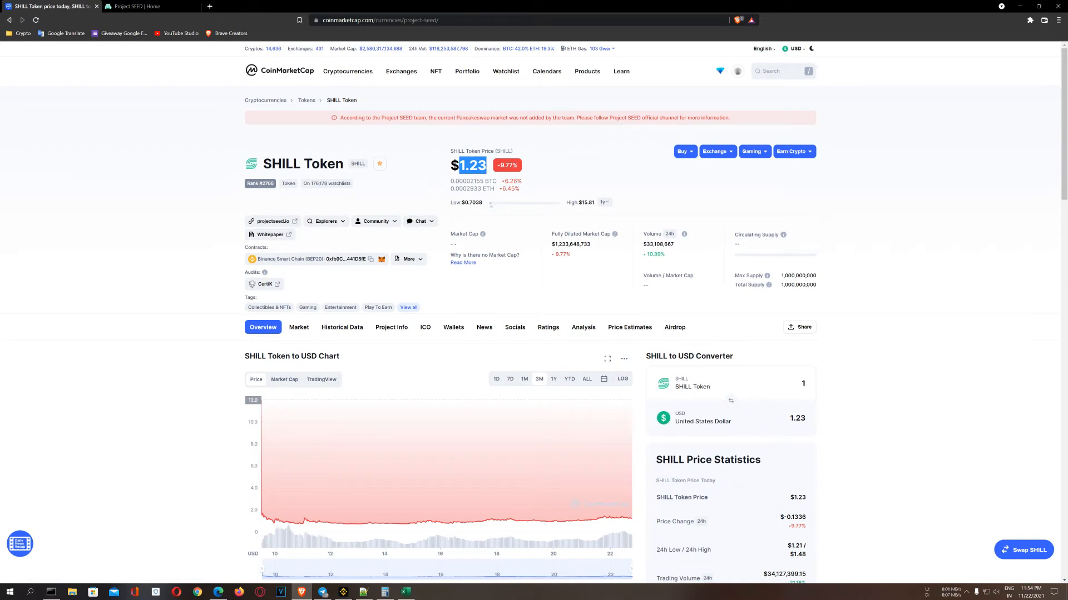
pyautogui.scroll(-3)
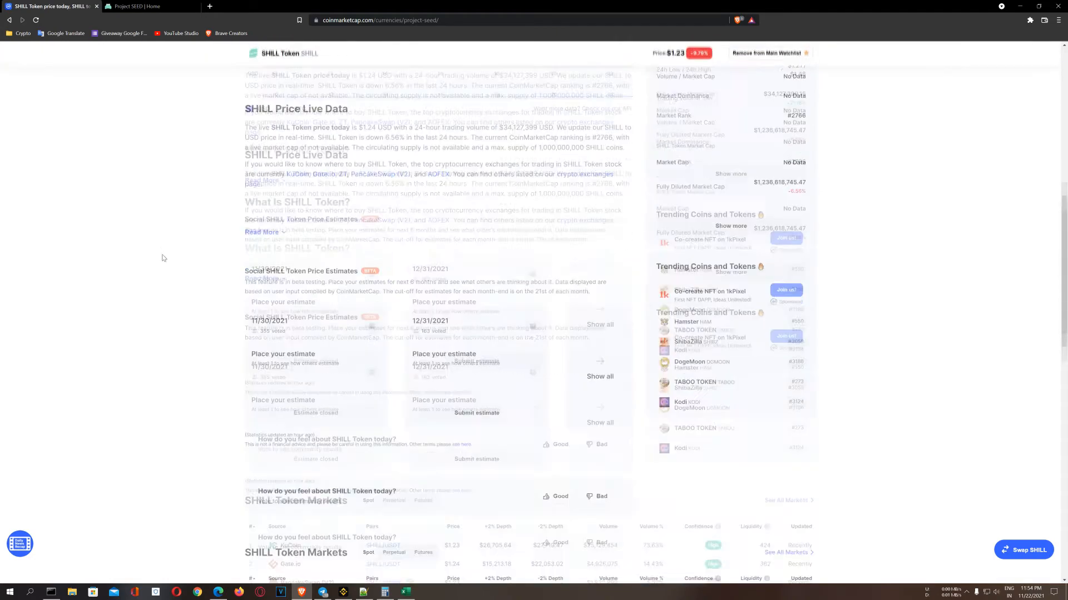
pyautogui.scroll(-3)
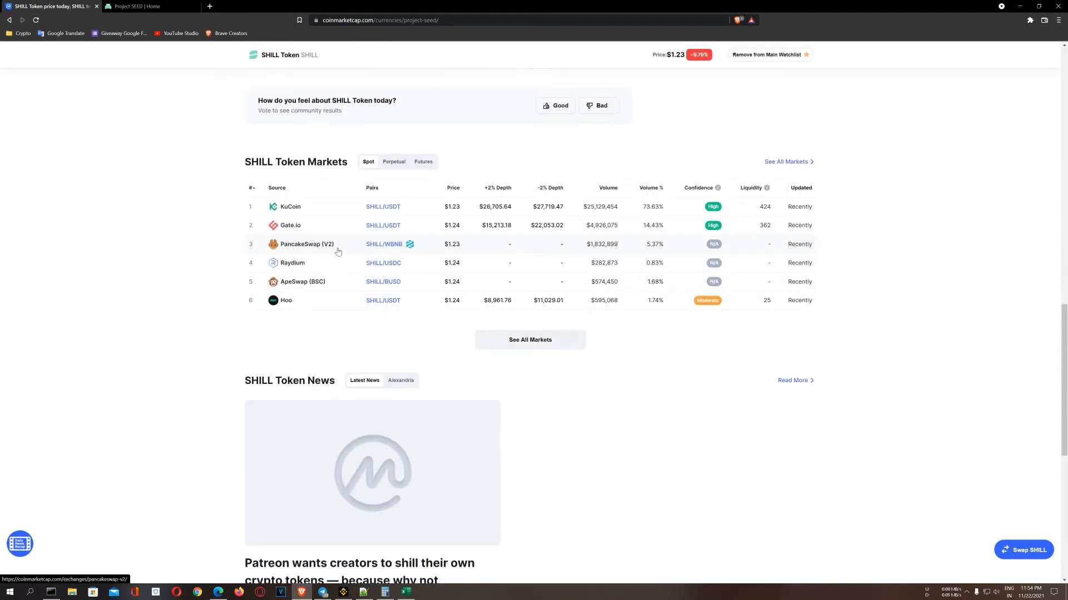
pyautogui.moveTo(223, 265)
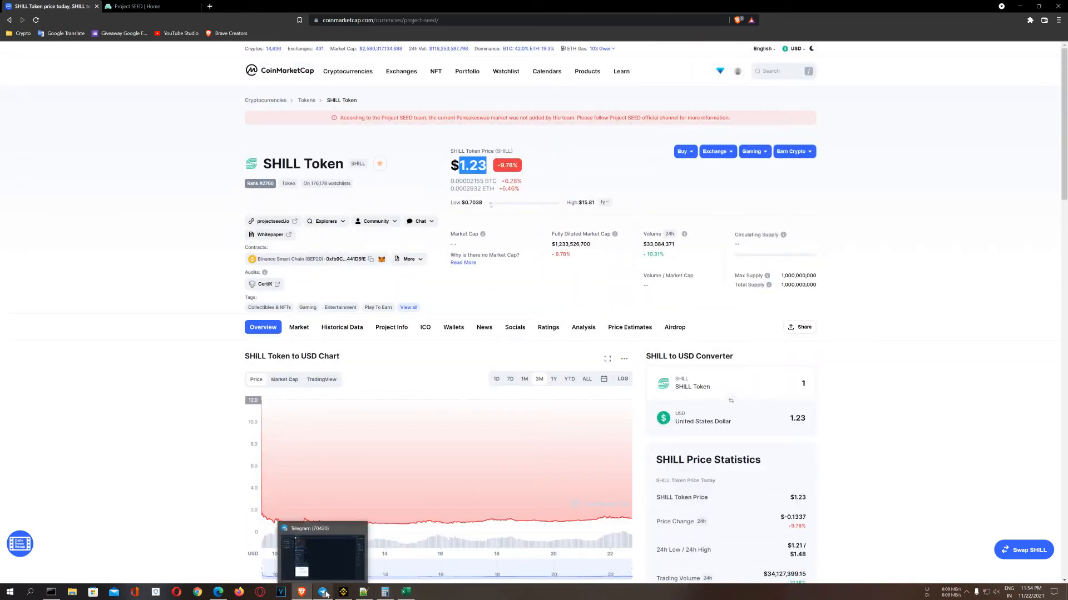
# View the cup and handle pattern image full-size in the Supreme Crypto Signals channel, then close it
pyautogui.click(324, 591)
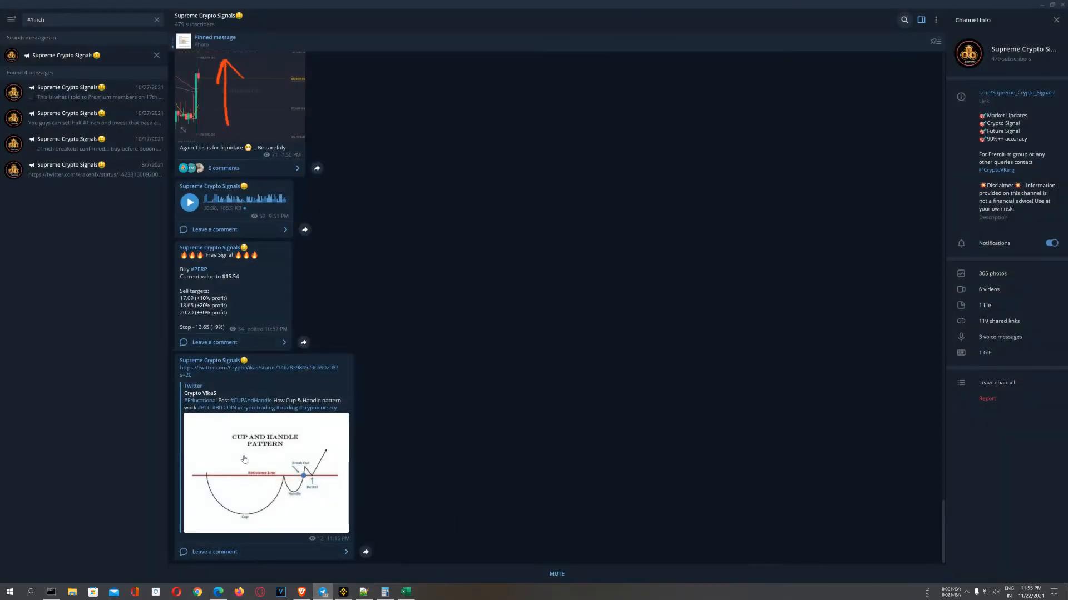
pyautogui.moveTo(254, 452)
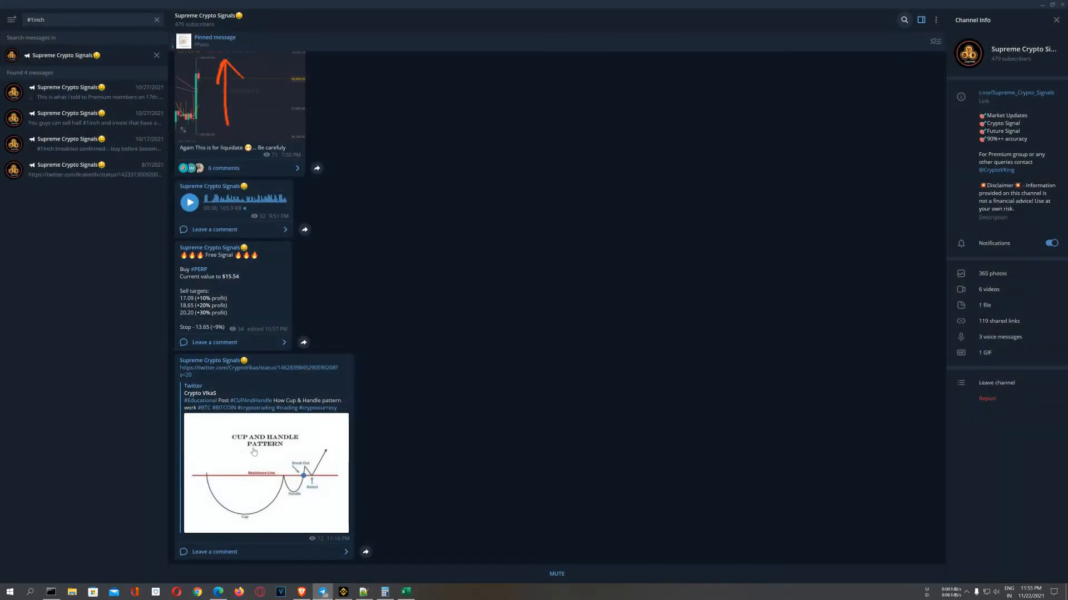
pyautogui.click(266, 474)
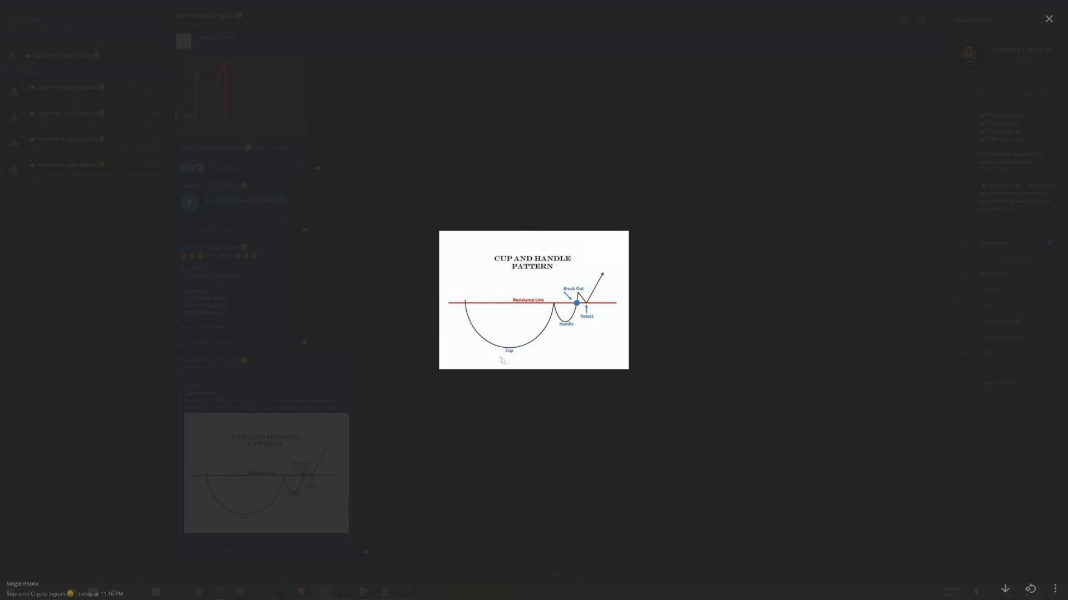
pyautogui.moveTo(584, 308)
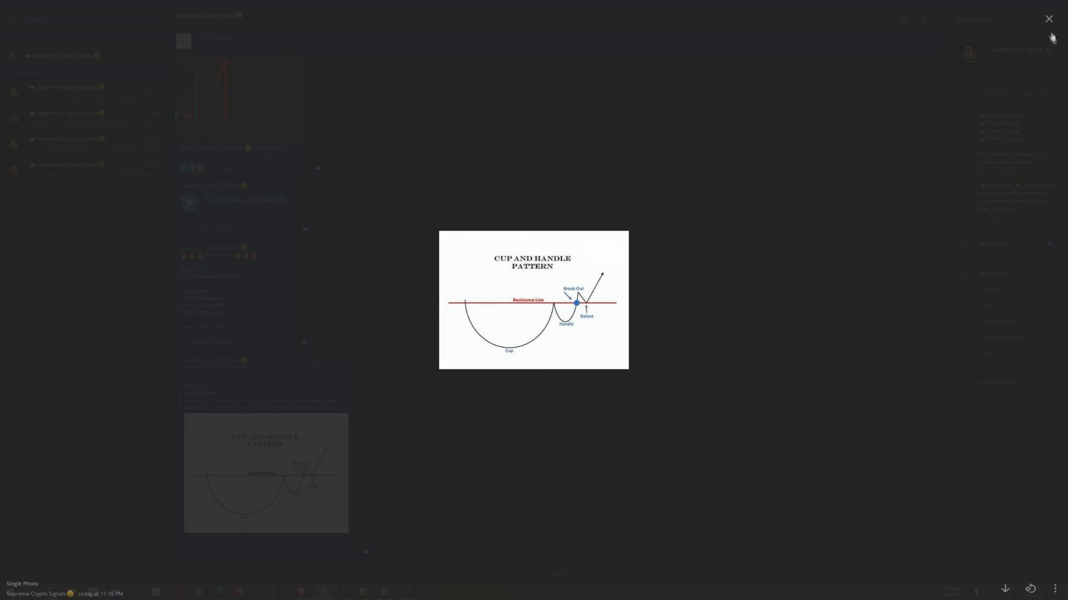
pyautogui.click(1047, 19)
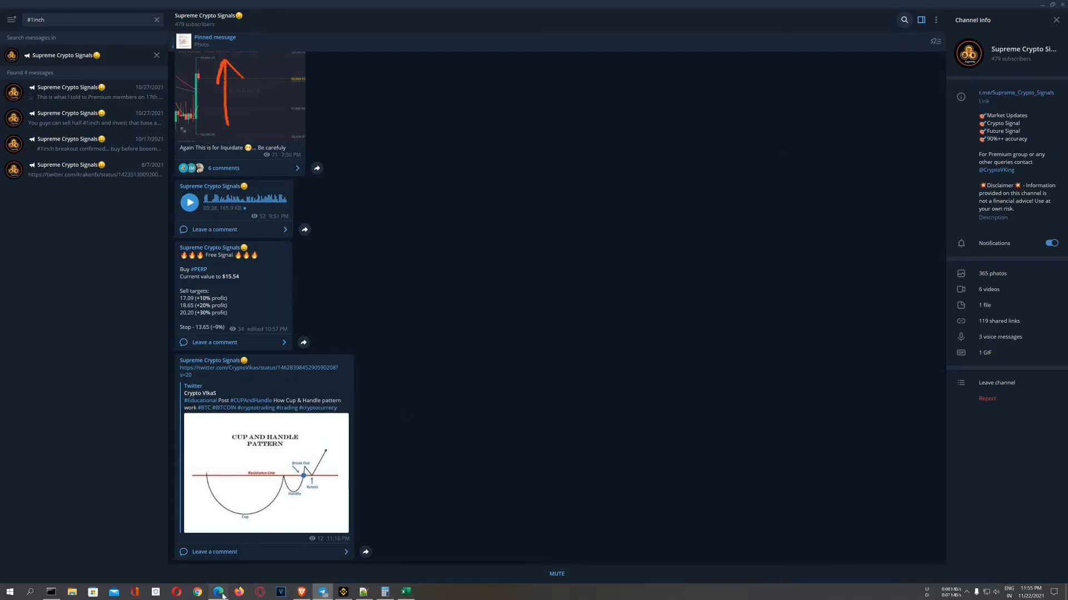
# Switch to TradingView's SHILLUSDT 1h KuCoin chart with the drawn cup shape
pyautogui.click(219, 591)
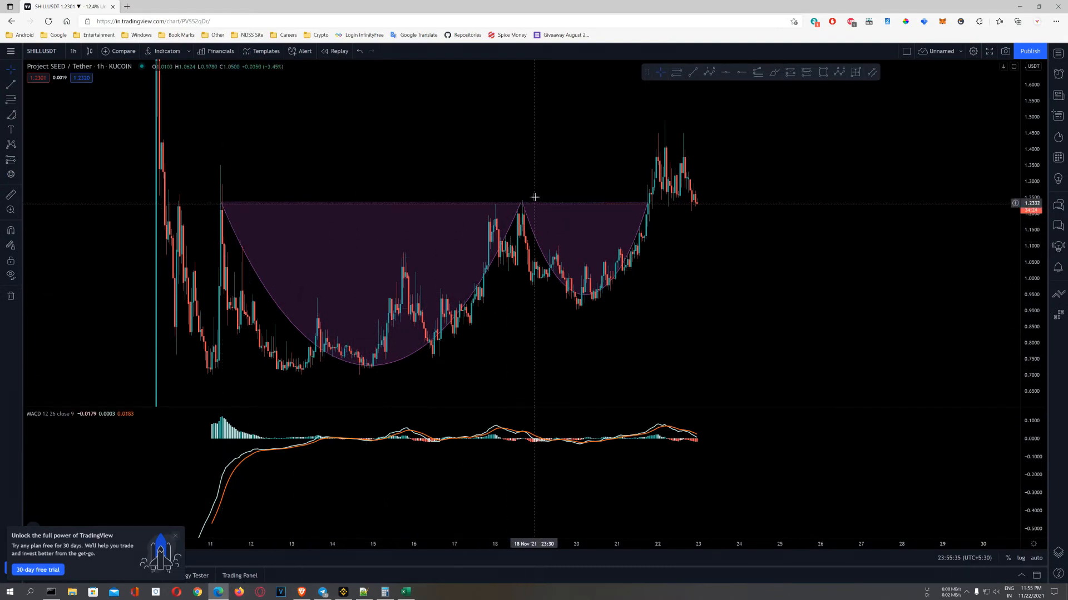
pyautogui.moveTo(628, 205)
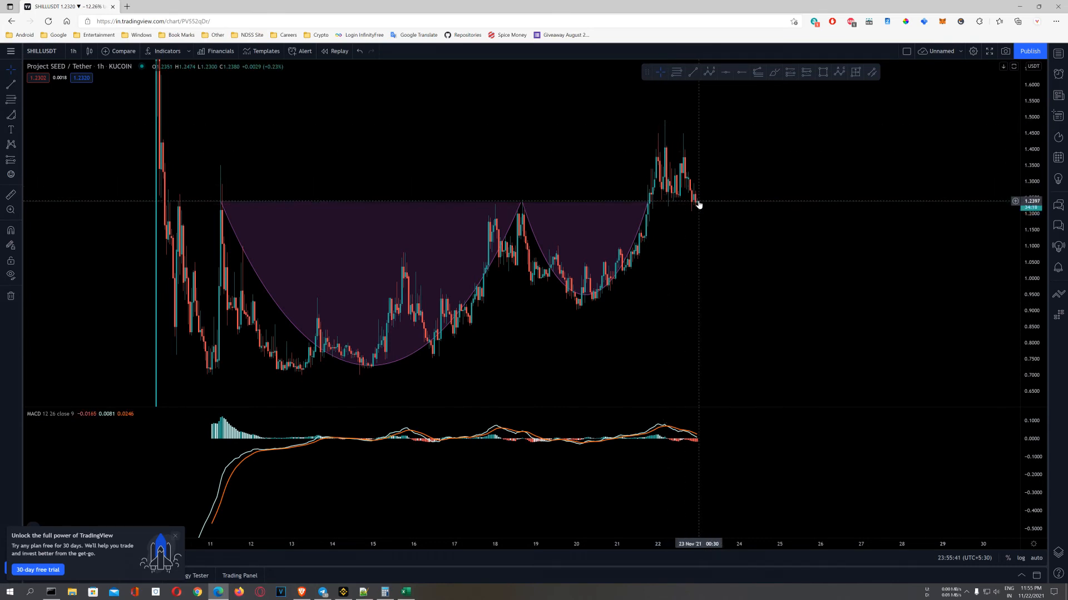
pyautogui.moveTo(700, 212)
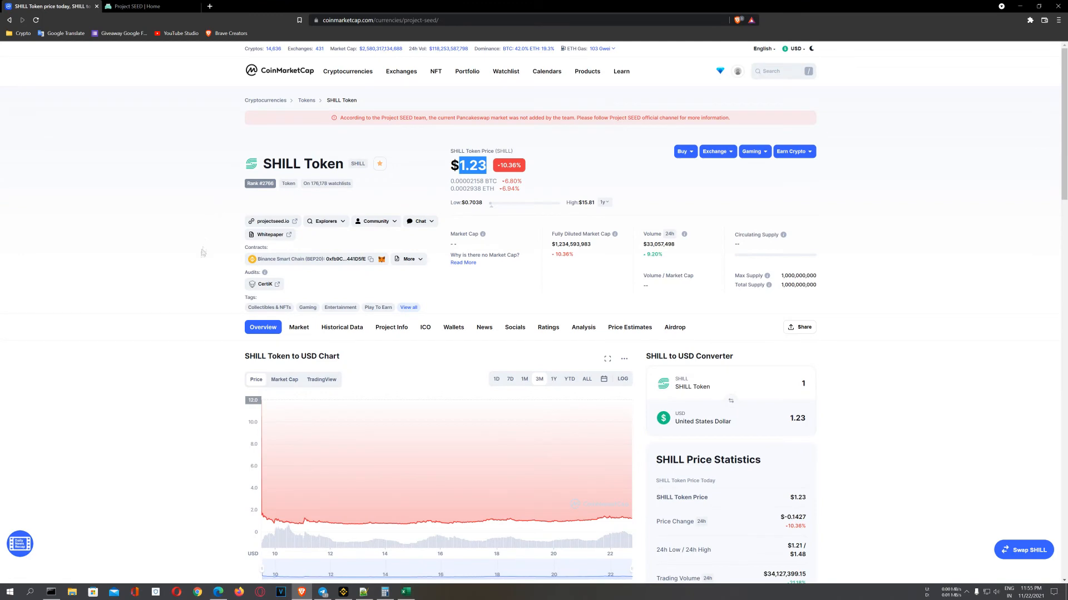
# Scroll through the SHILL Token chart and price statistics on CoinMarketCap
pyautogui.scroll(-3)
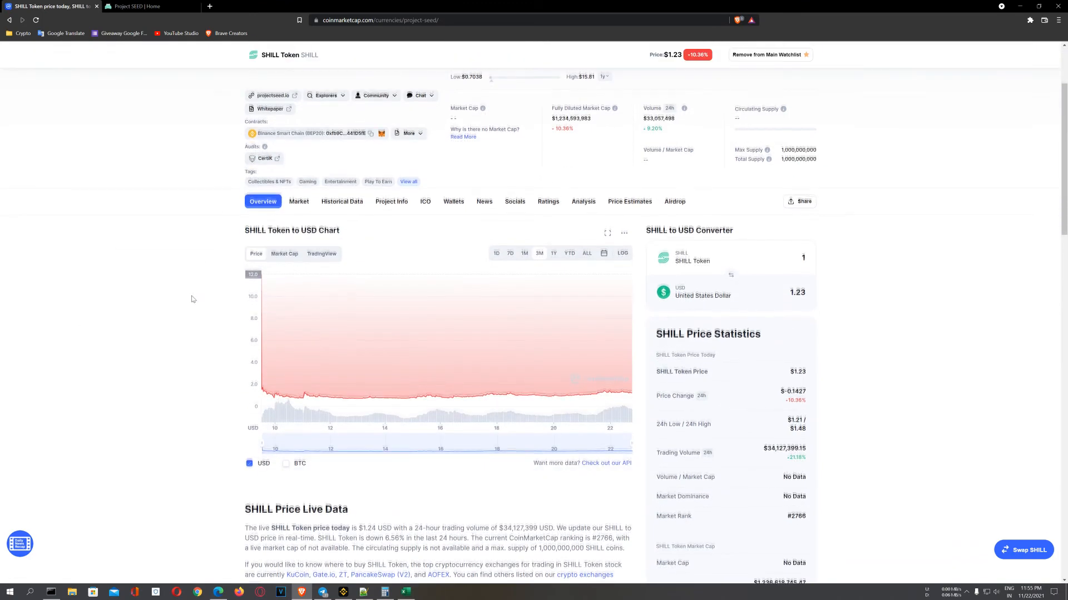
pyautogui.scroll(-3)
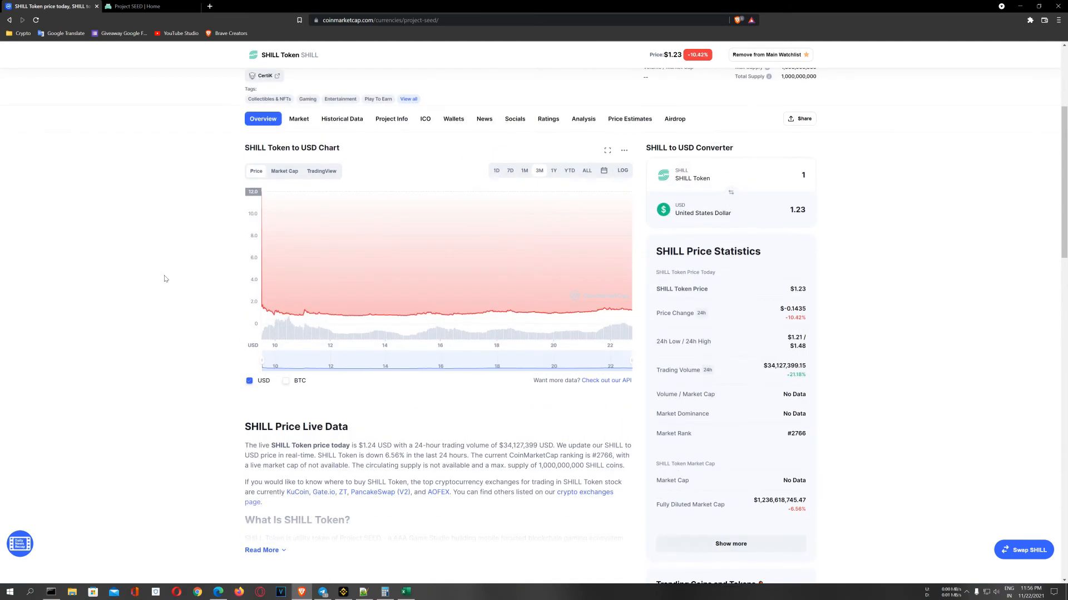
pyautogui.scroll(-3)
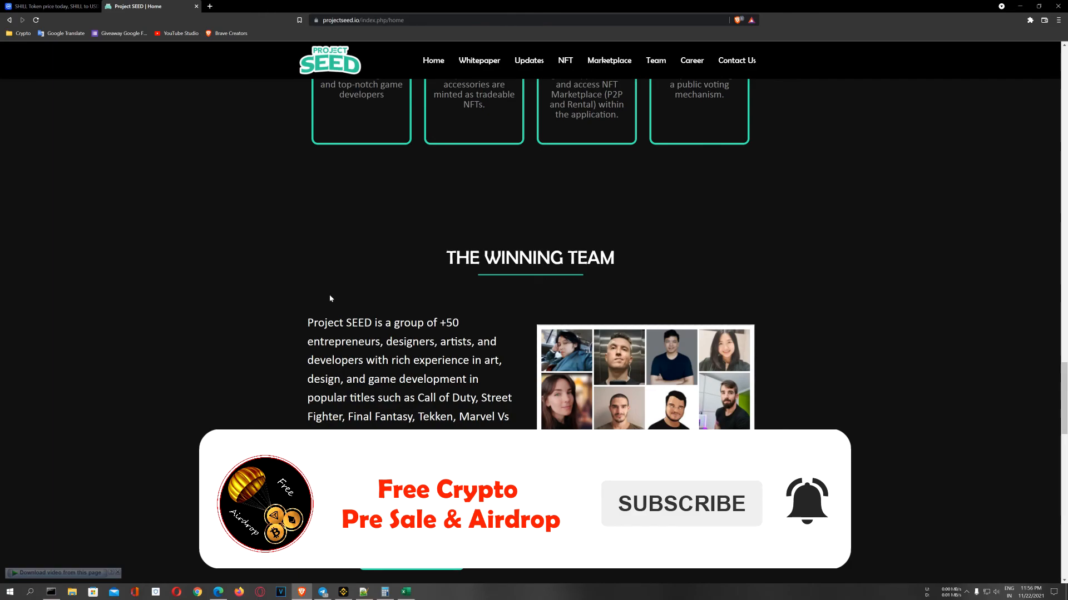
pyautogui.scroll(-3)
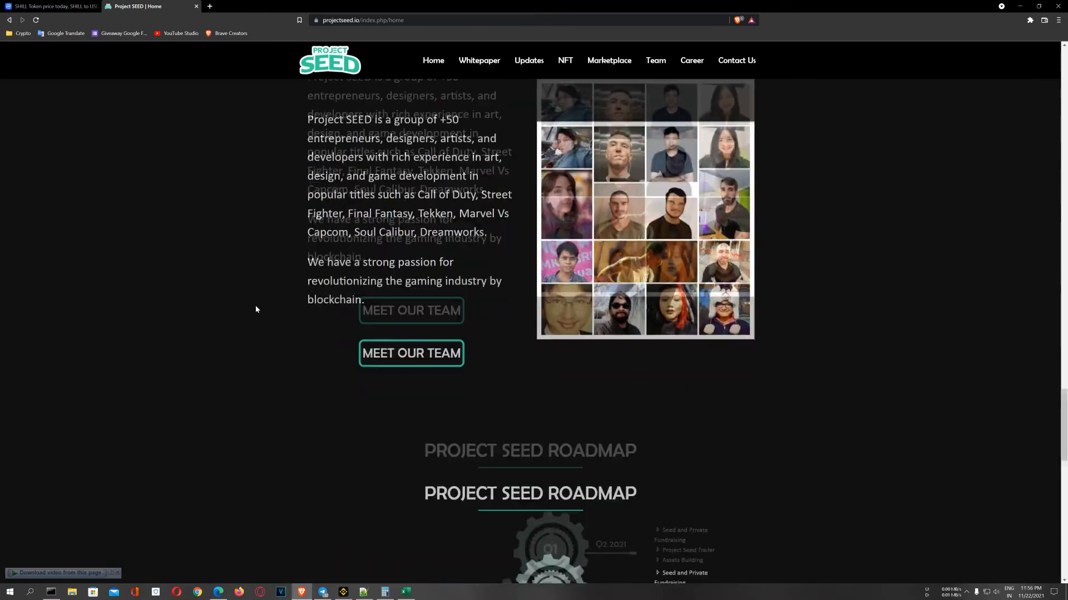
pyautogui.scroll(-3)
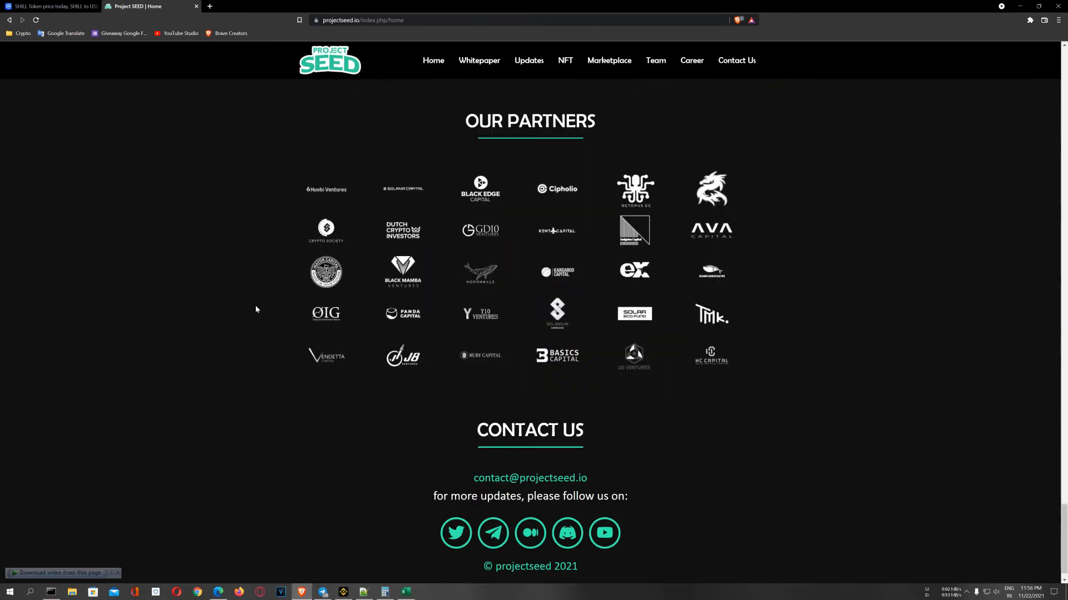
pyautogui.moveTo(536, 142)
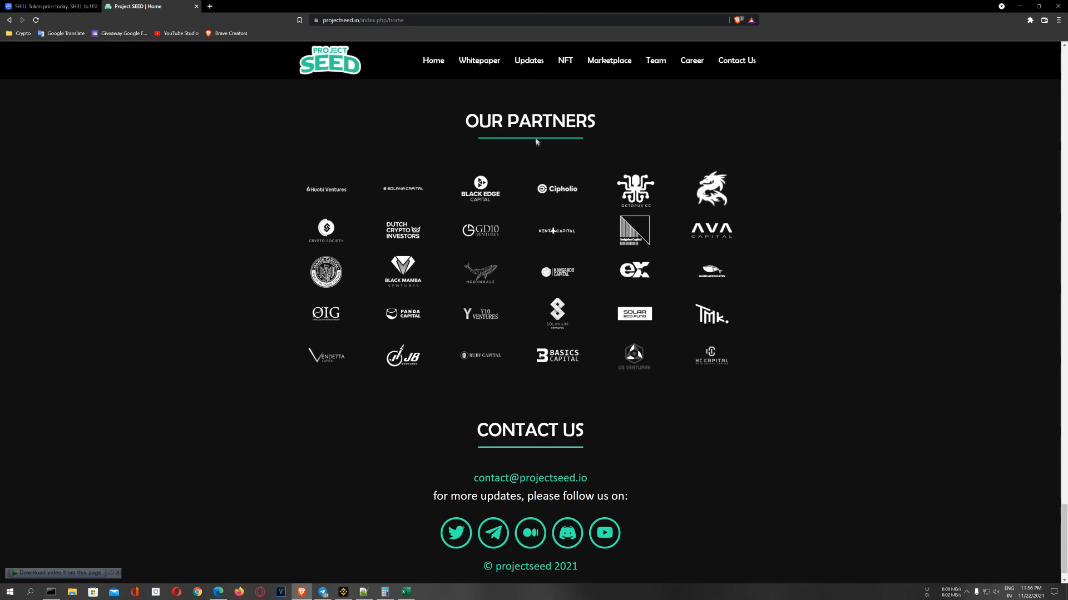
pyautogui.moveTo(665, 205)
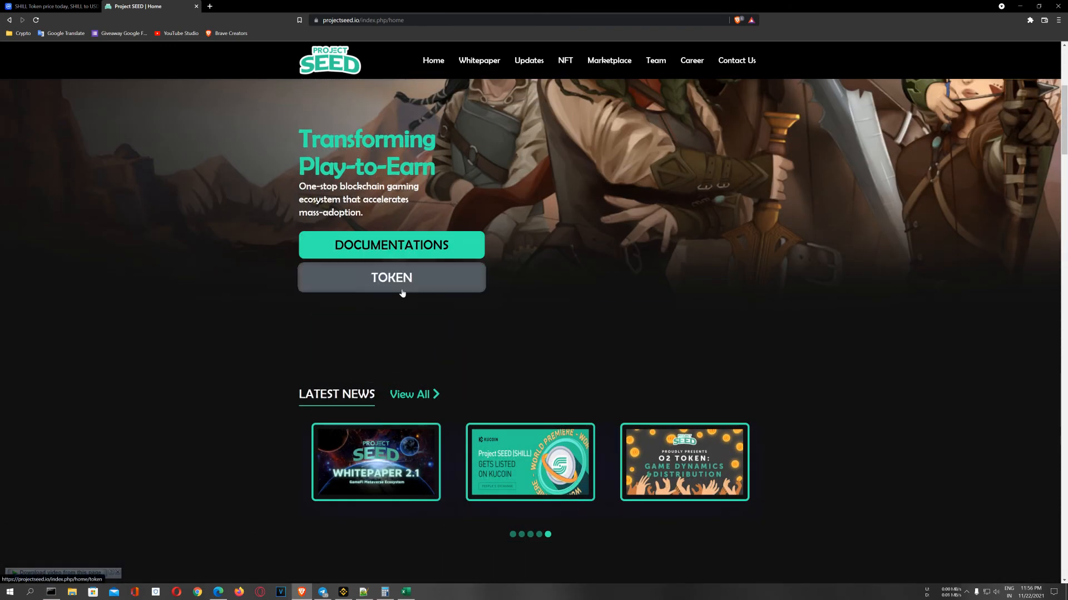
pyautogui.click(390, 277)
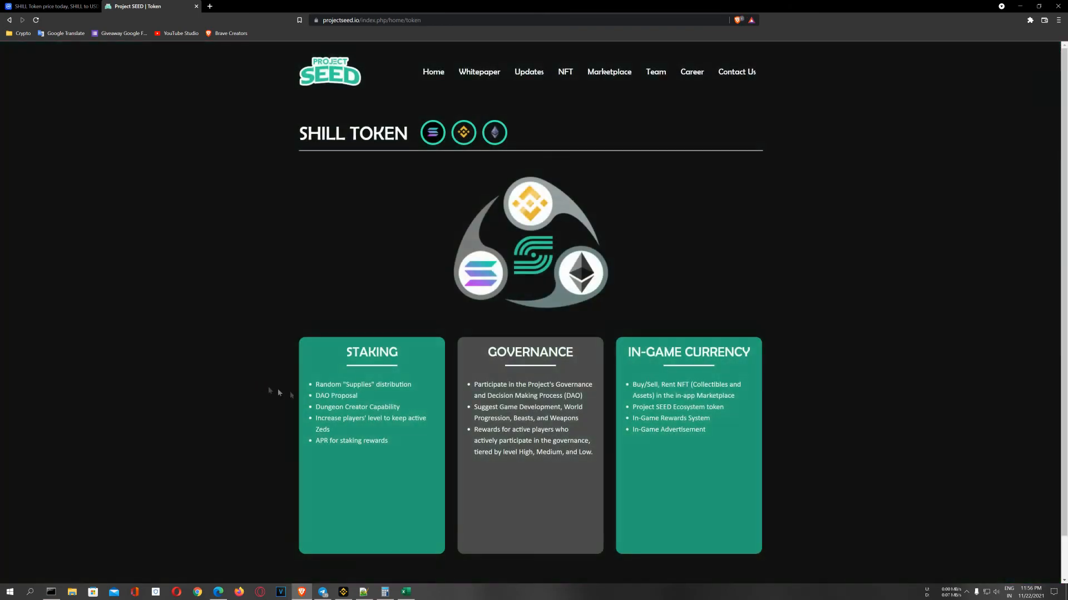
pyautogui.moveTo(415, 277)
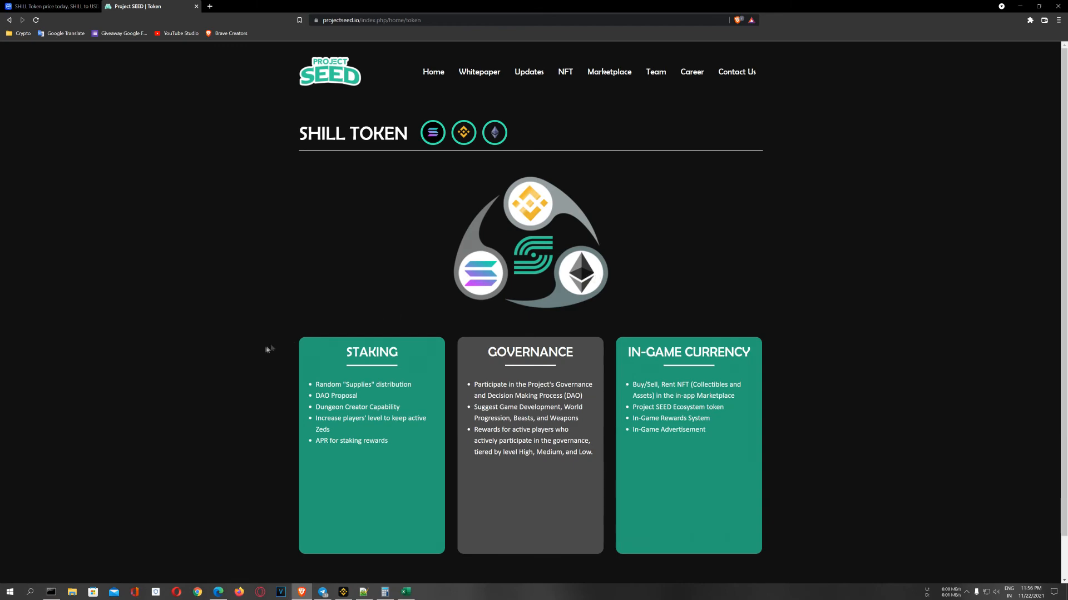
pyautogui.moveTo(528, 71)
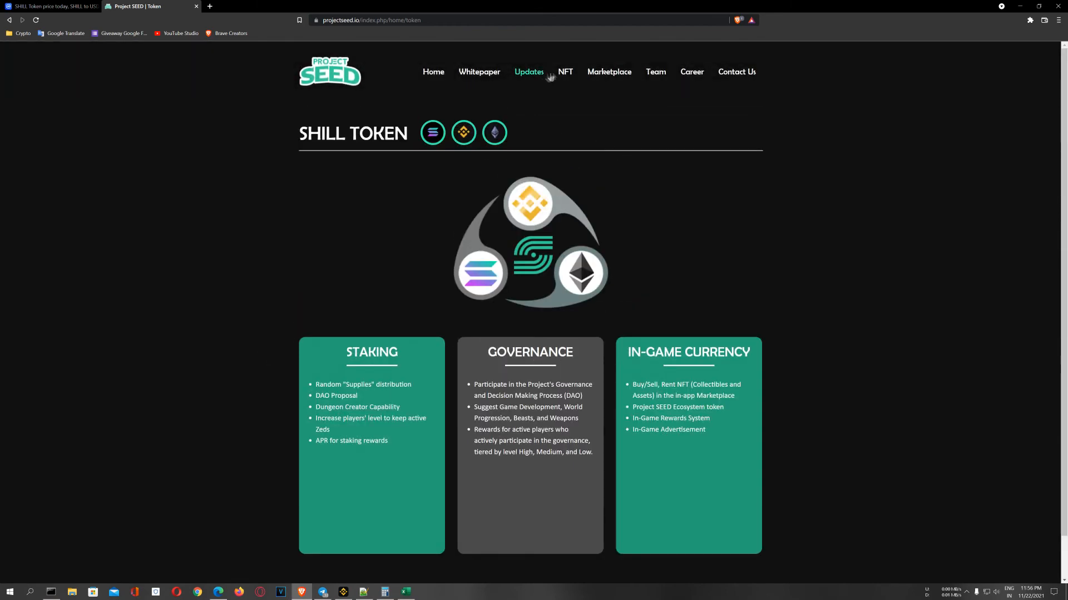
pyautogui.click(432, 72)
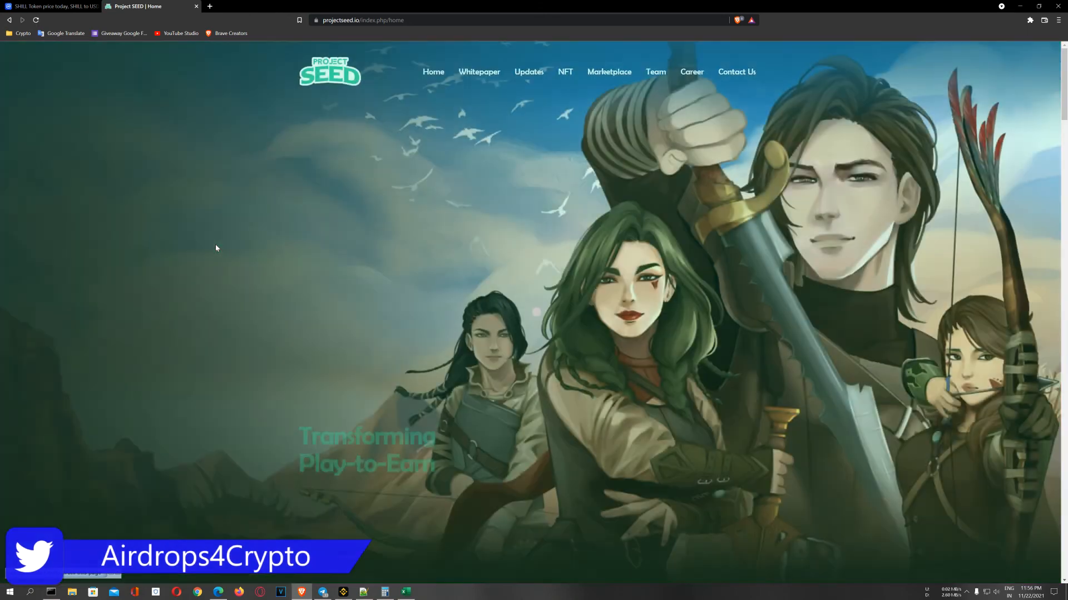
# Scroll the Project SEED page through roadmap and partners, then return to the SHILL Token page
pyautogui.scroll(-3)
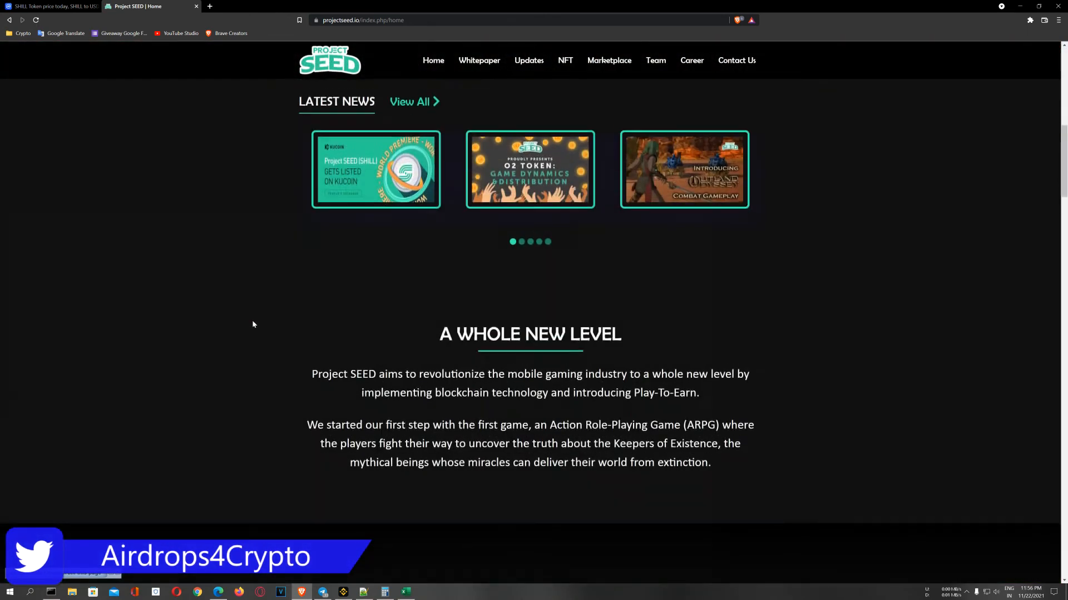
pyautogui.scroll(-3)
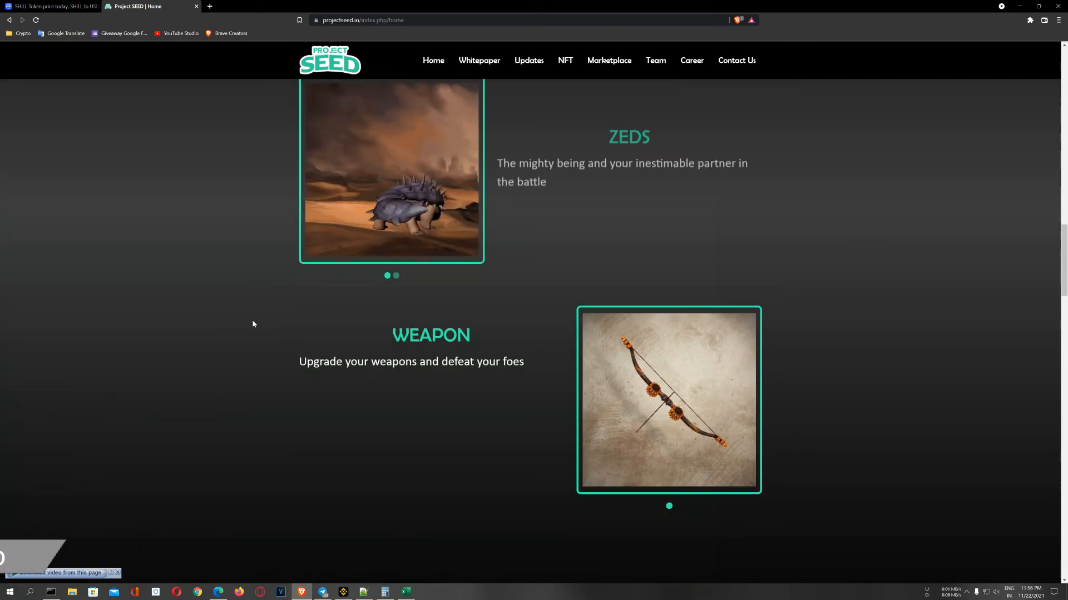
pyautogui.scroll(-3)
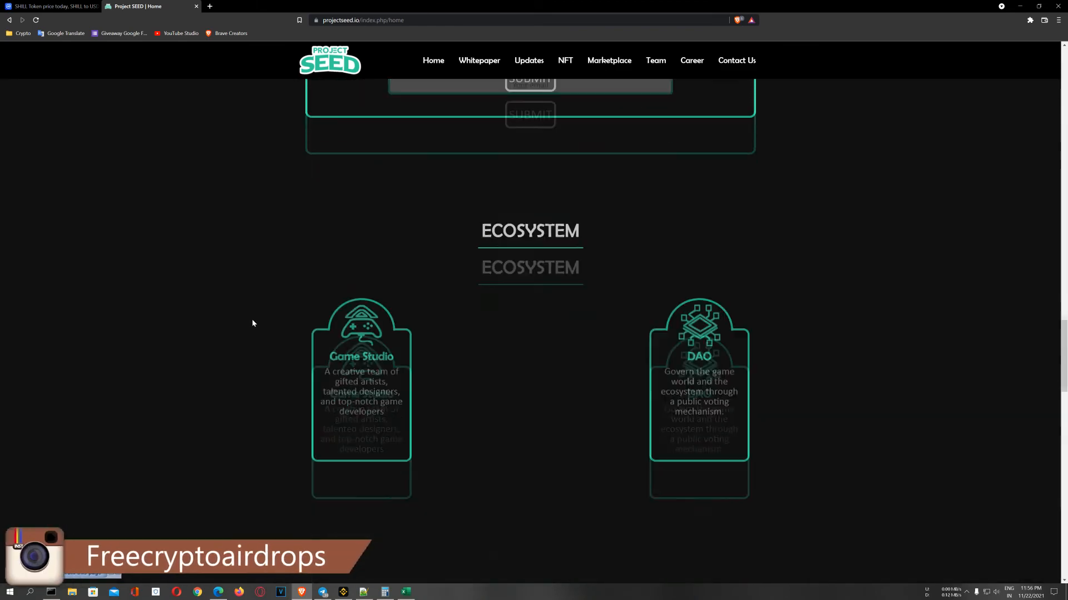
pyautogui.scroll(-3)
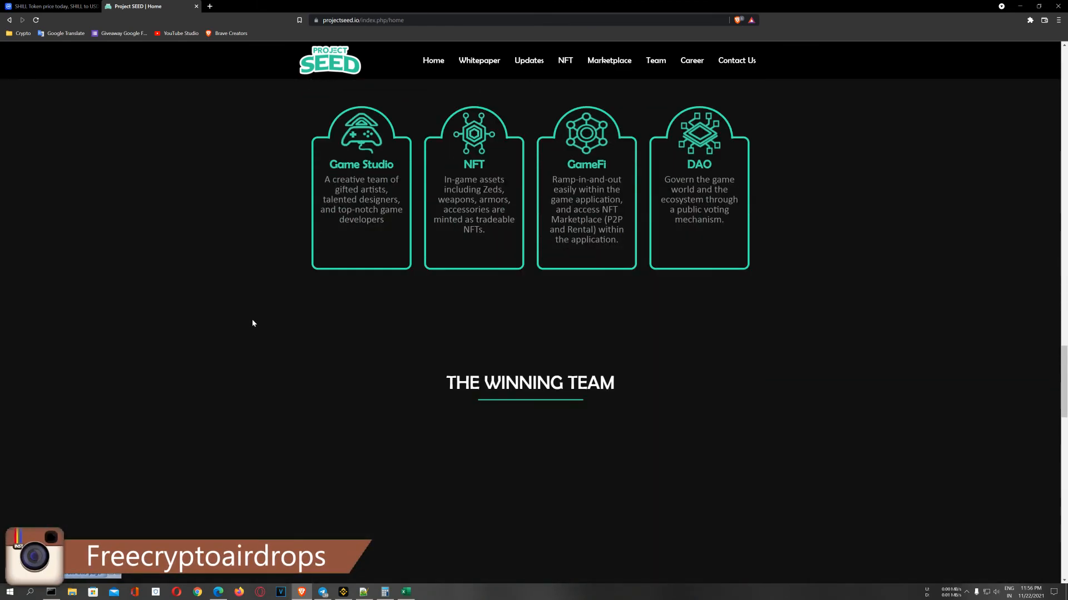
pyautogui.scroll(-3)
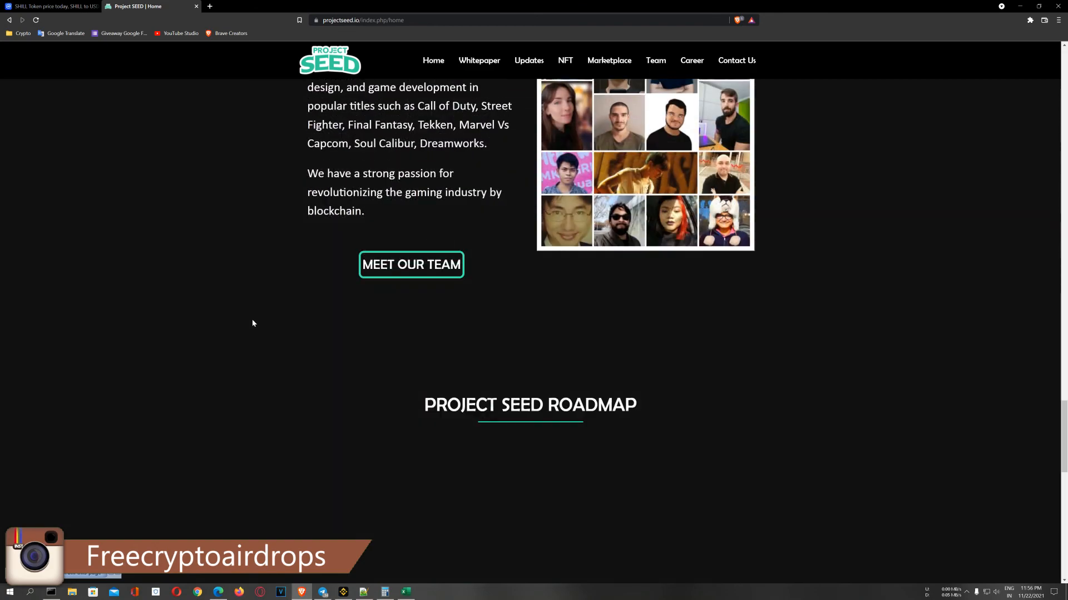
pyautogui.scroll(-3)
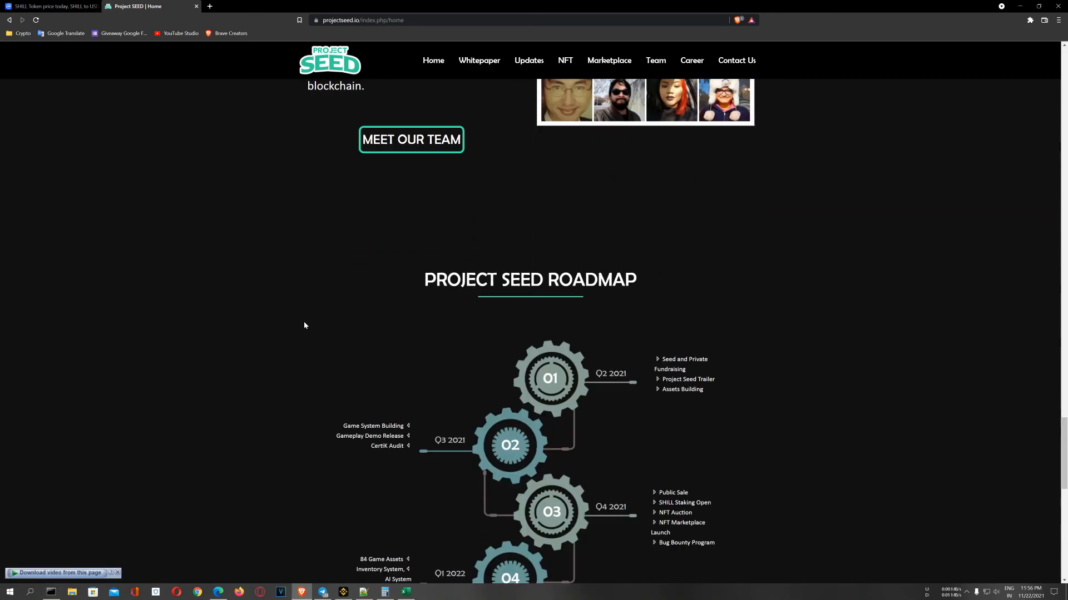
pyautogui.scroll(-3)
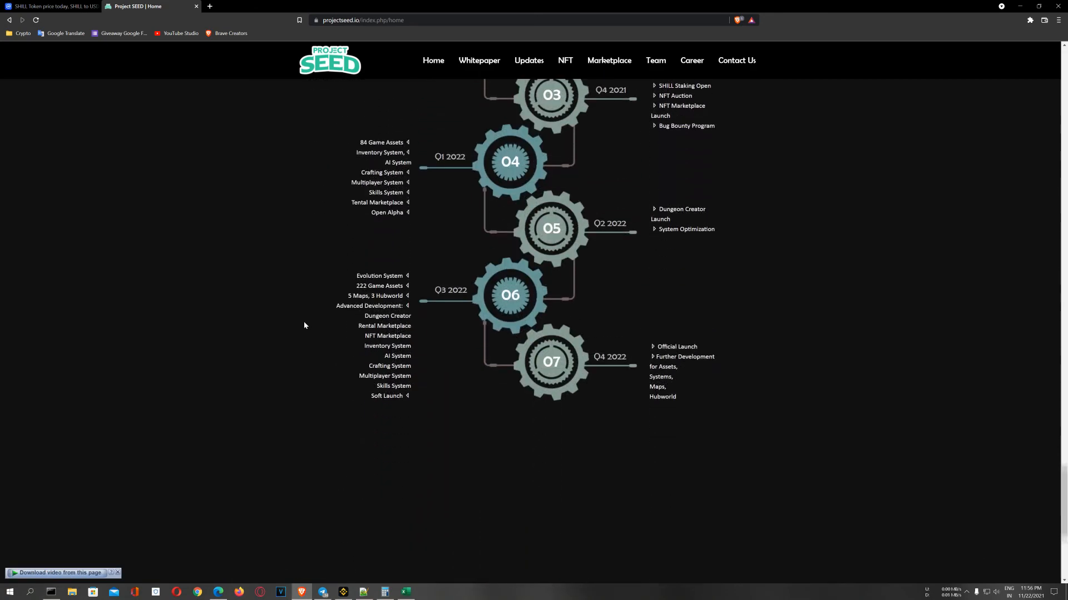
pyautogui.scroll(-3)
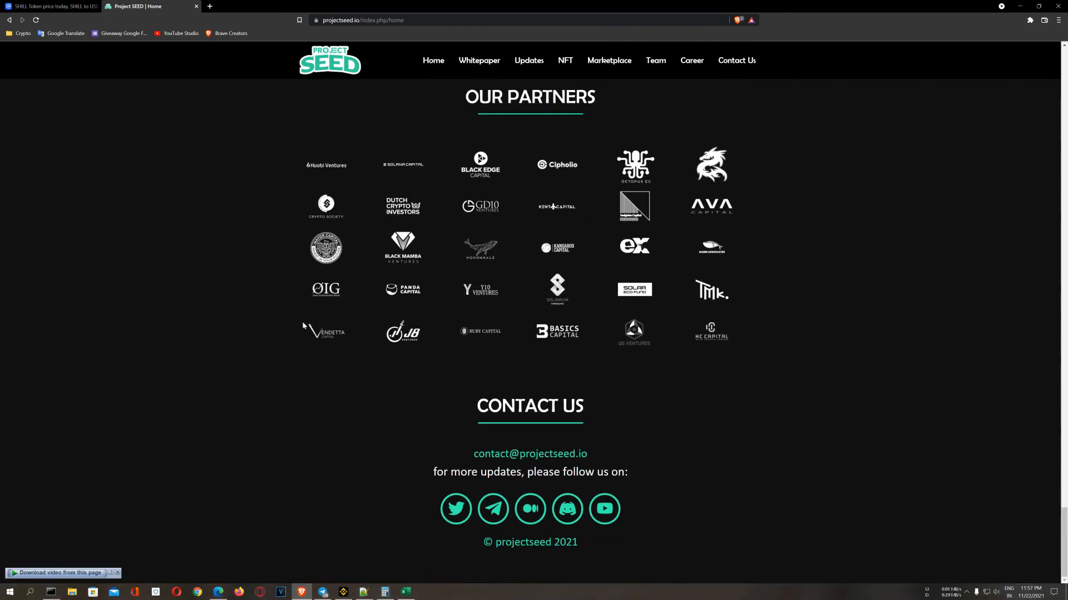
pyautogui.click(51, 7)
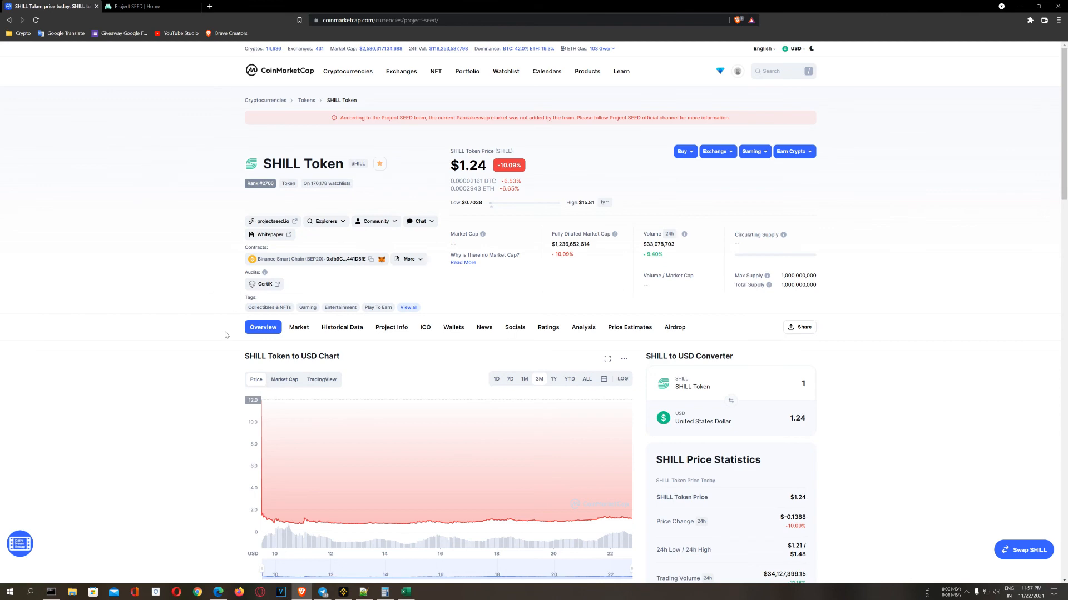
pyautogui.moveTo(310, 204)
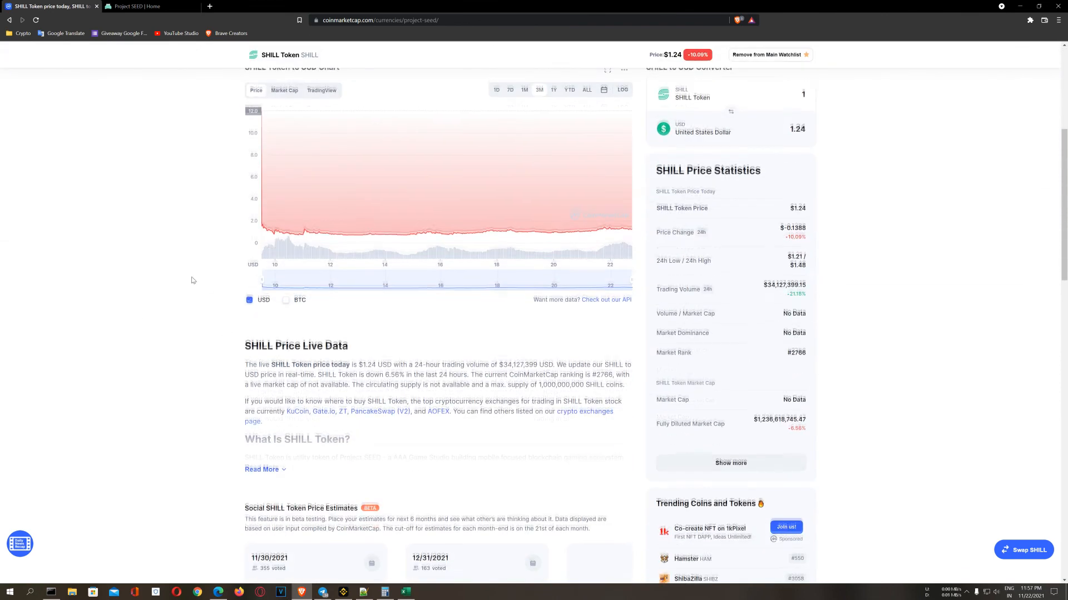
# Scroll the SHILL Token page down to its markets table led by KuCoin
pyautogui.scroll(-3)
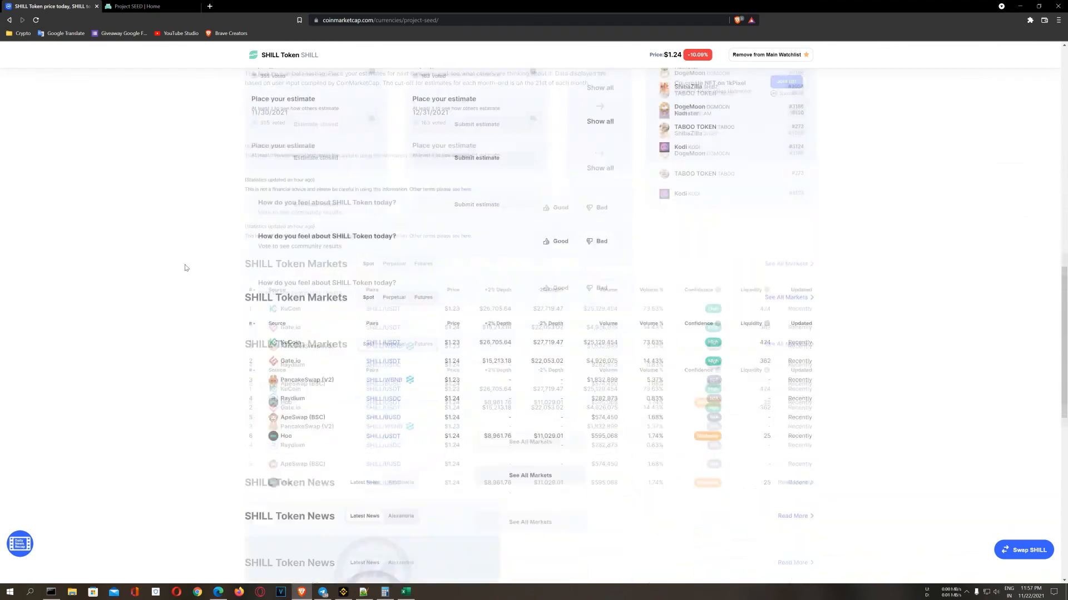
pyautogui.click(324, 591)
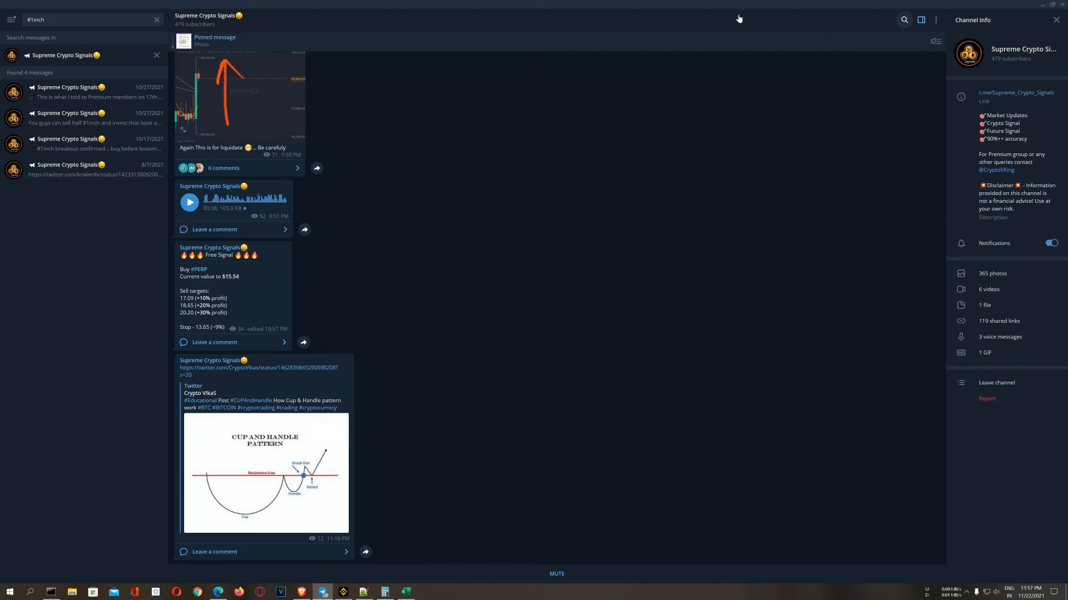
pyautogui.moveTo(1040, 5)
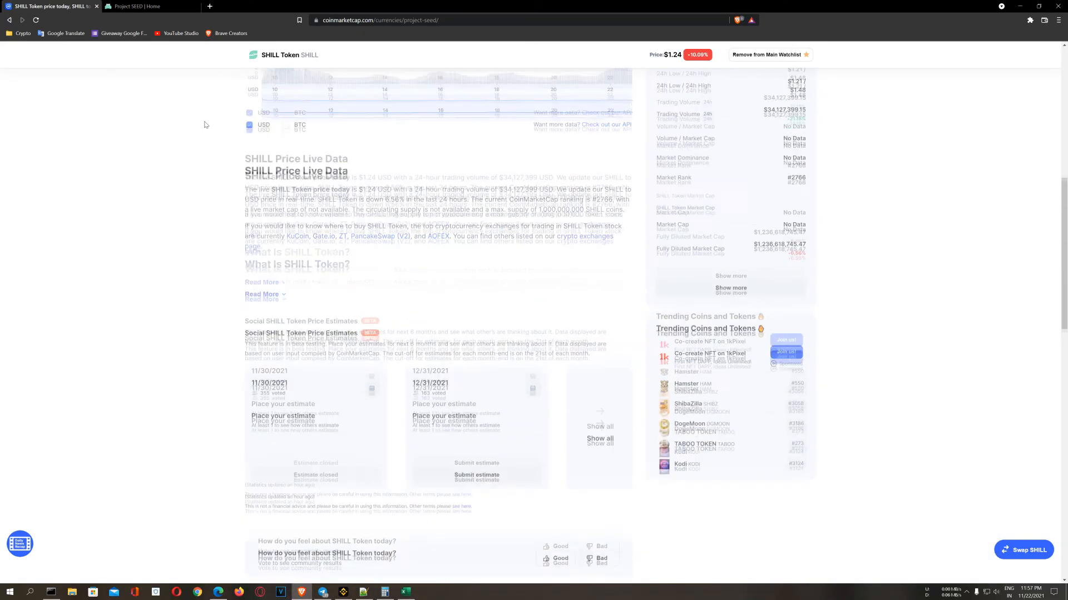
pyautogui.scroll(-3)
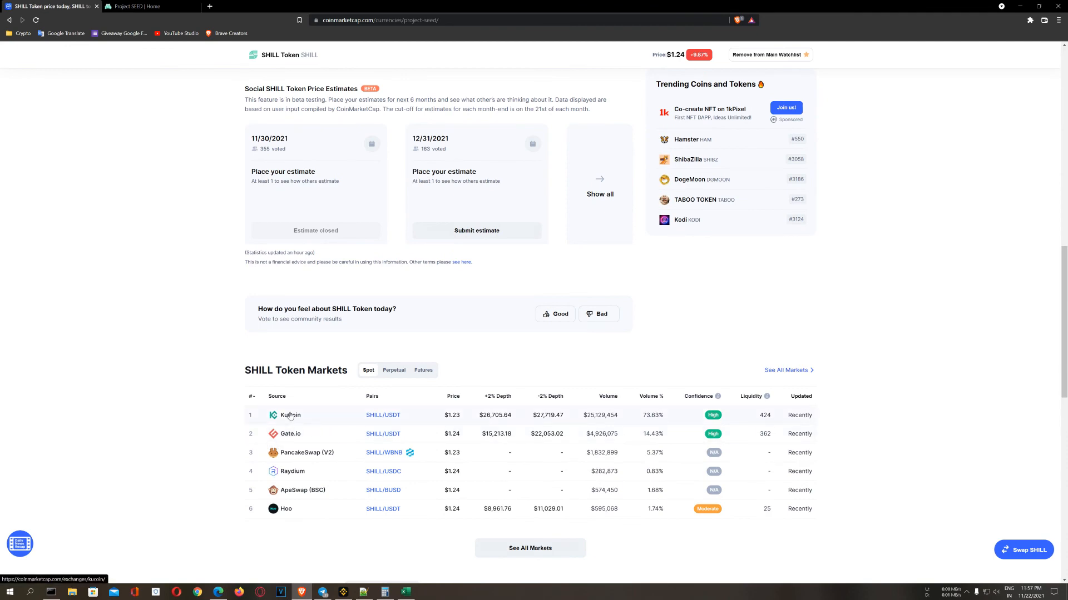